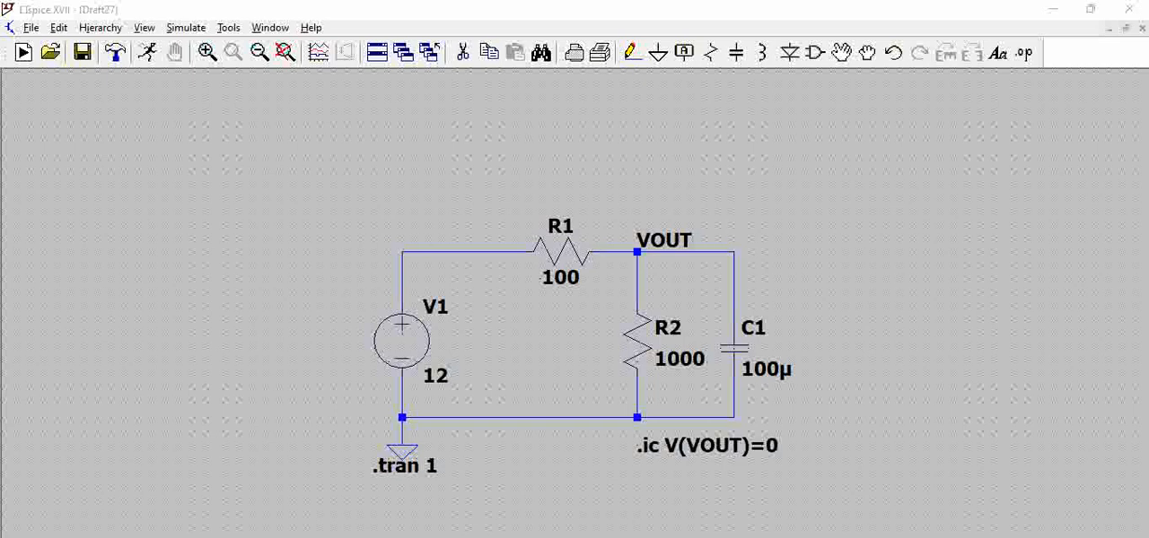
mouse_move(650, 526)
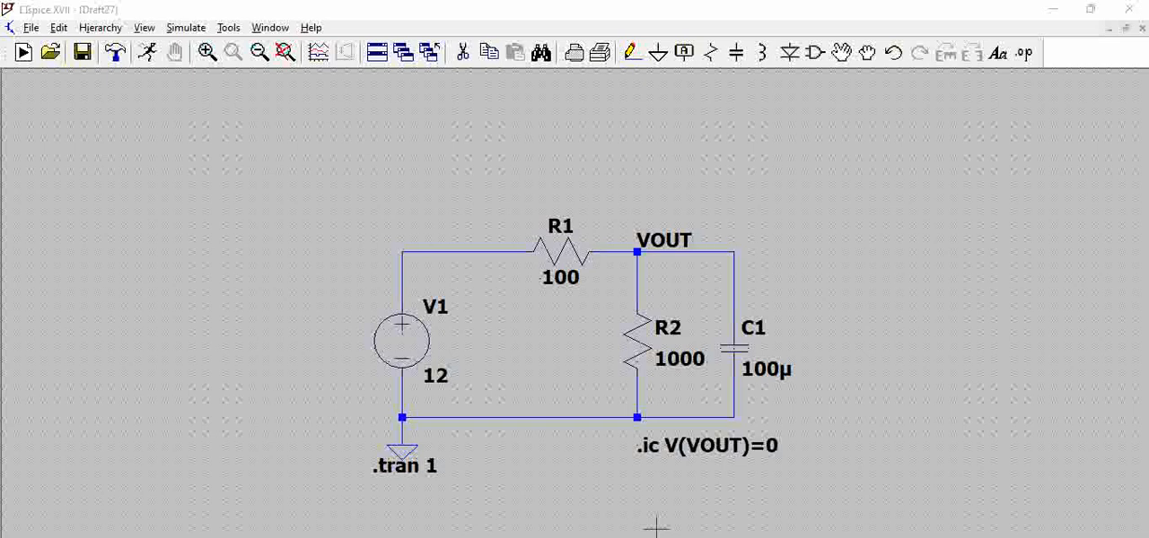
mouse_move(429, 222)
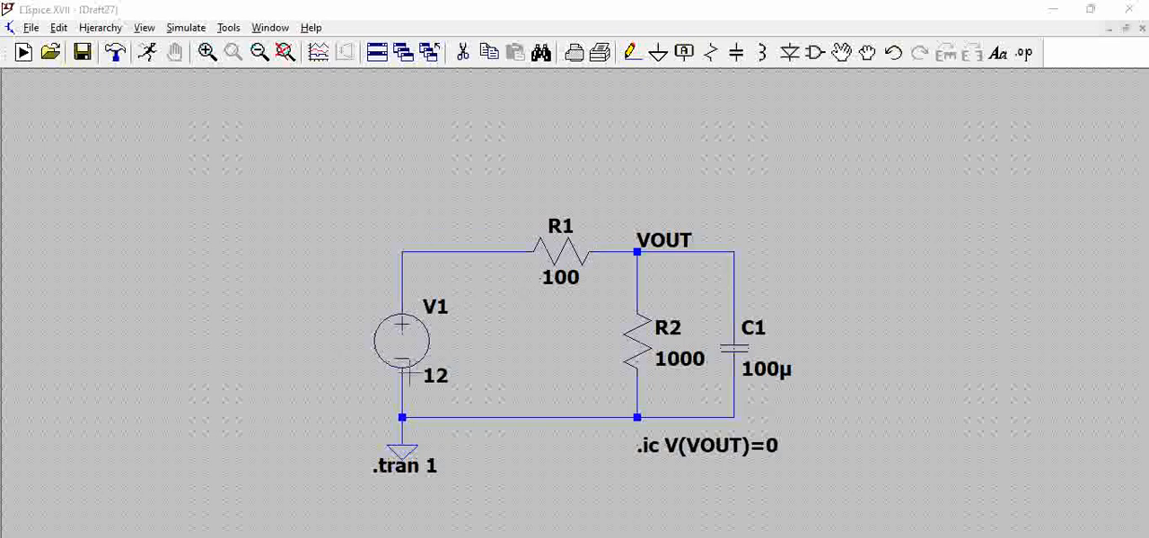
mouse_move(493, 305)
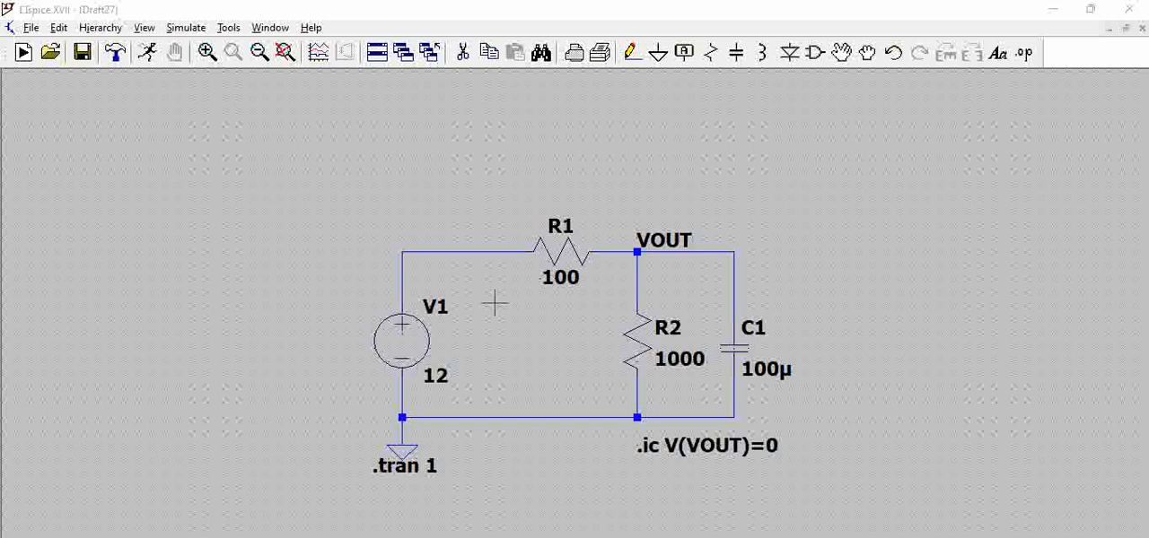
mouse_move(646, 323)
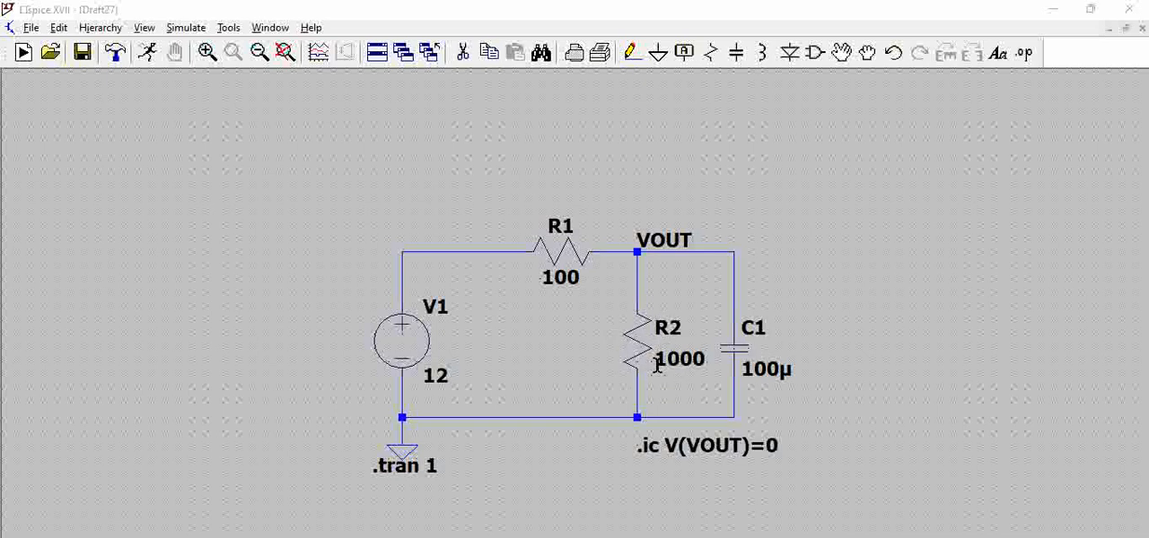
mouse_move(764, 321)
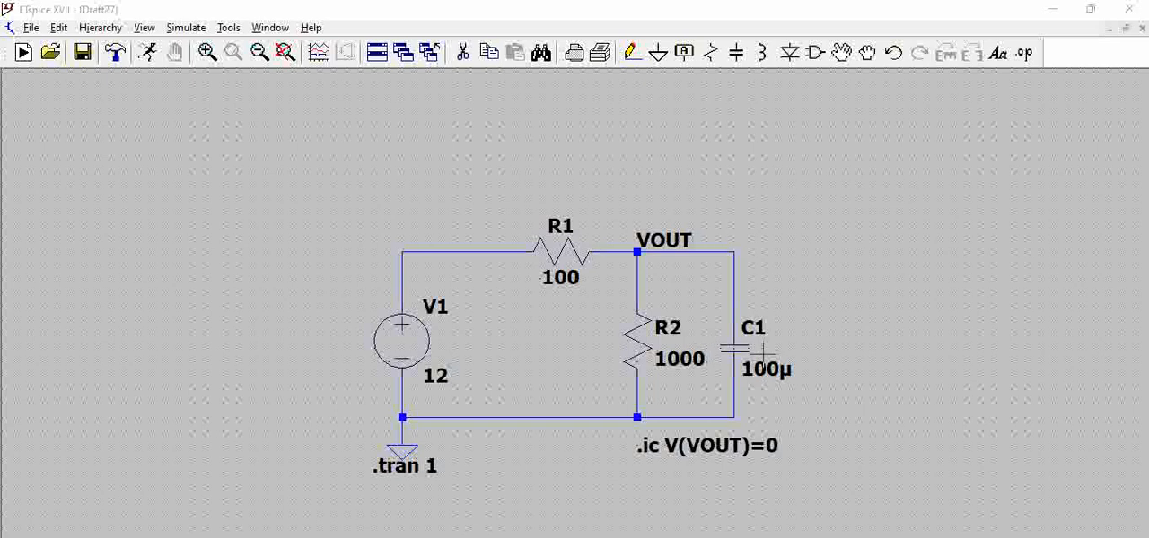
mouse_move(579, 261)
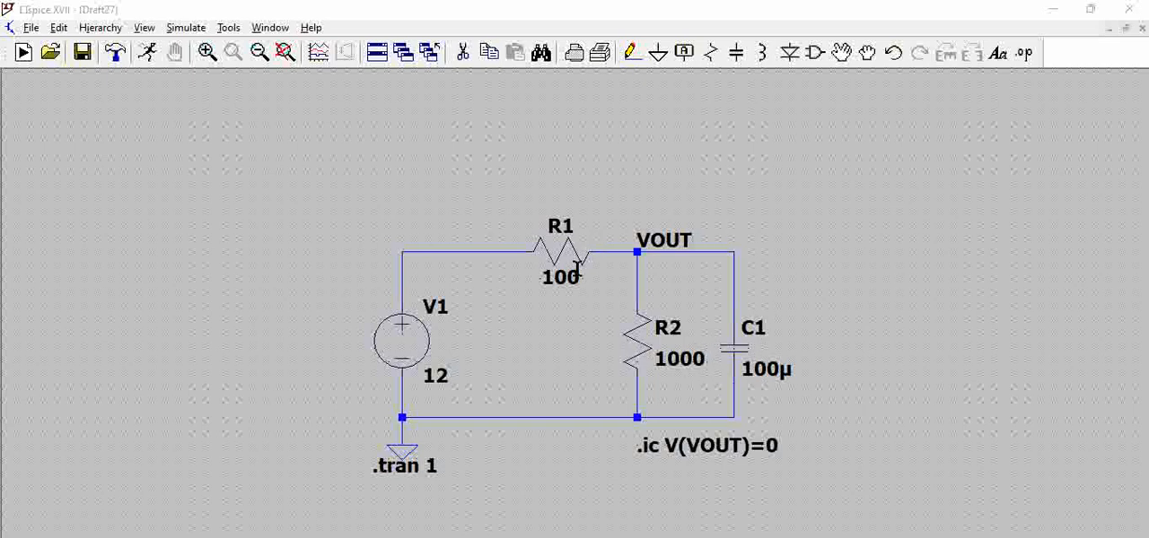
mouse_move(592, 257)
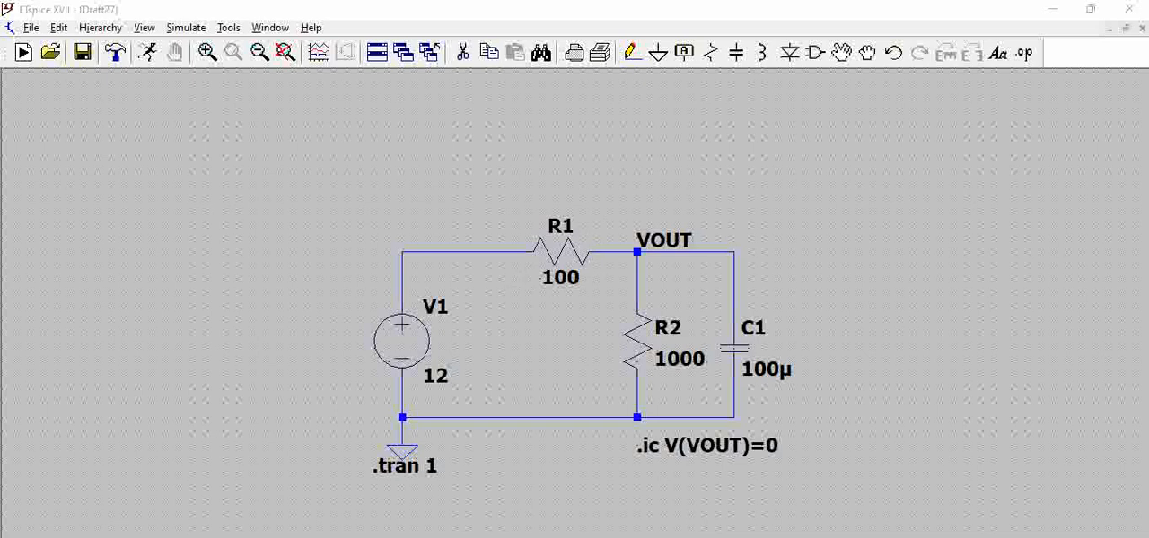
mouse_move(424, 351)
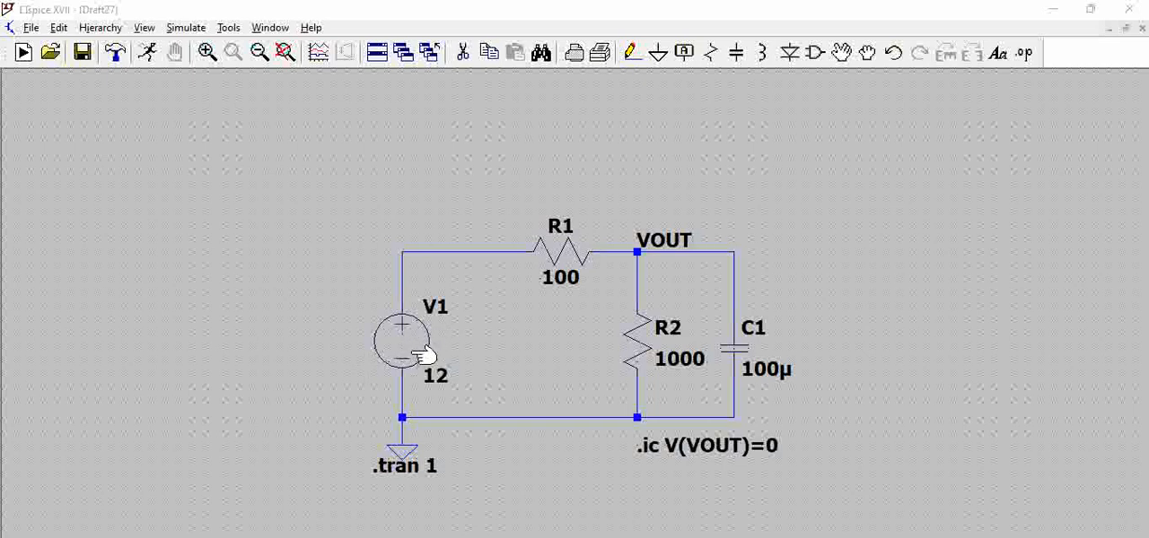
mouse_move(405, 344)
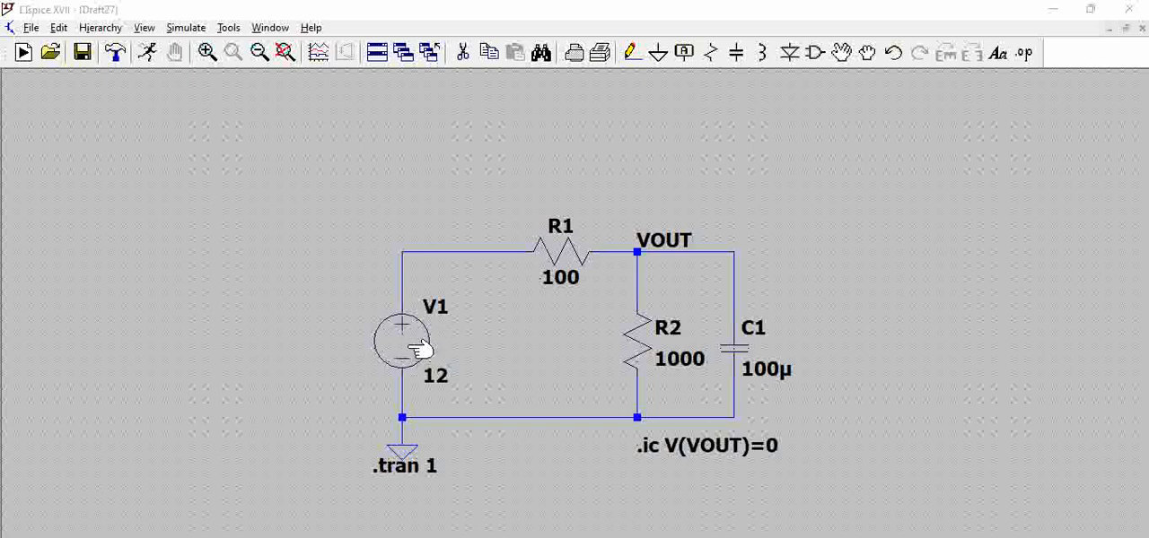
mouse_move(651, 262)
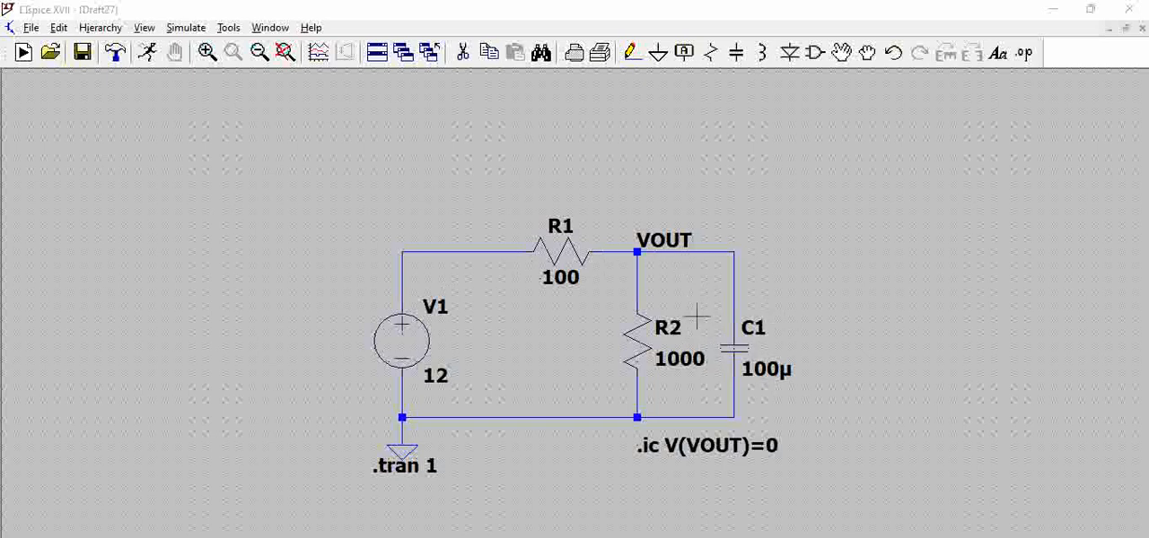
mouse_move(736, 353)
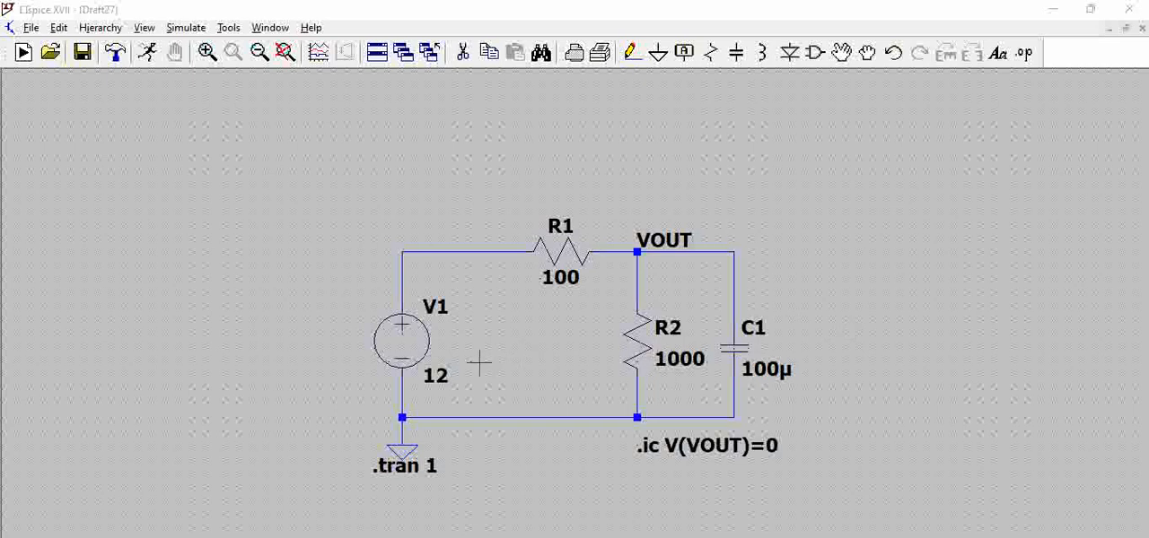
mouse_move(309, 315)
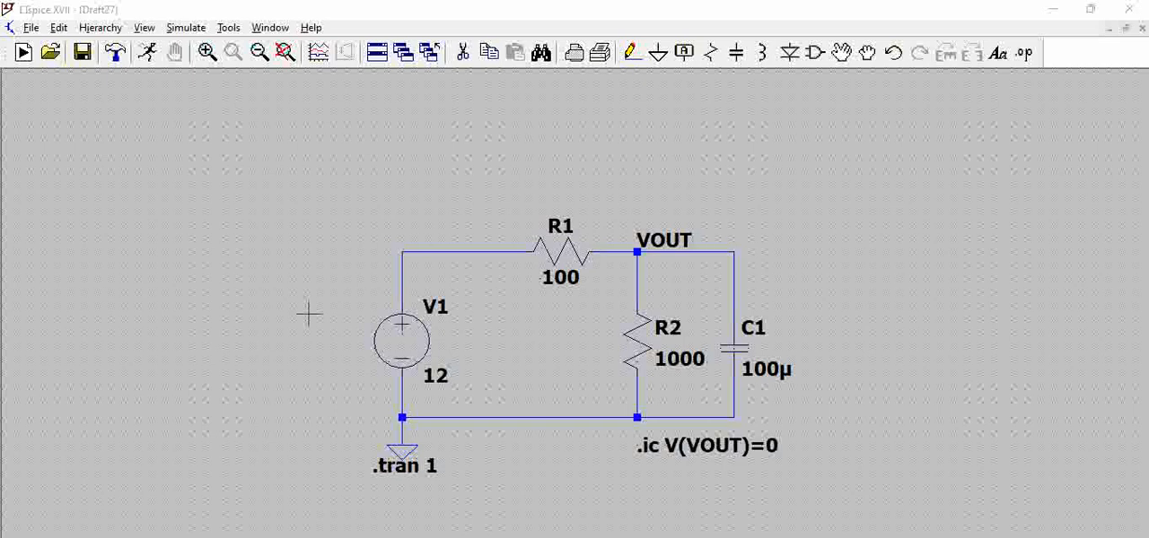
mouse_move(735, 305)
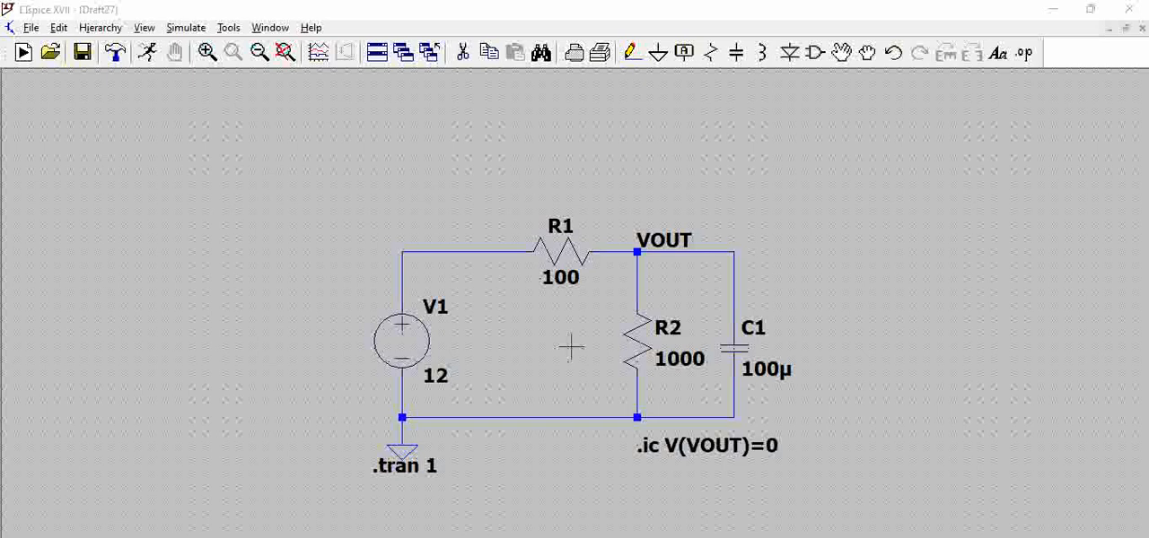
mouse_move(639, 302)
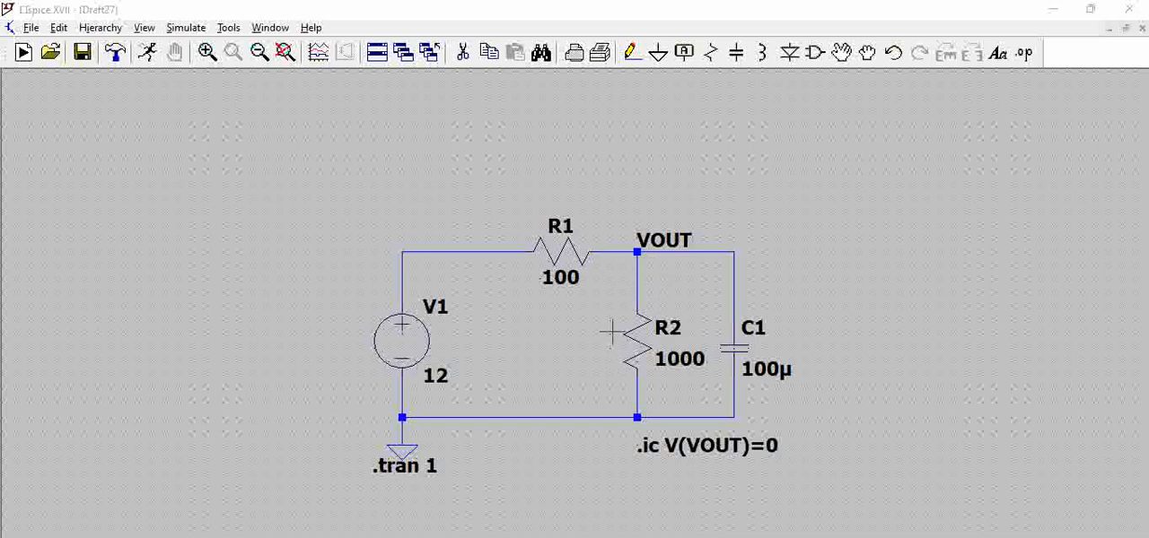
mouse_move(630, 365)
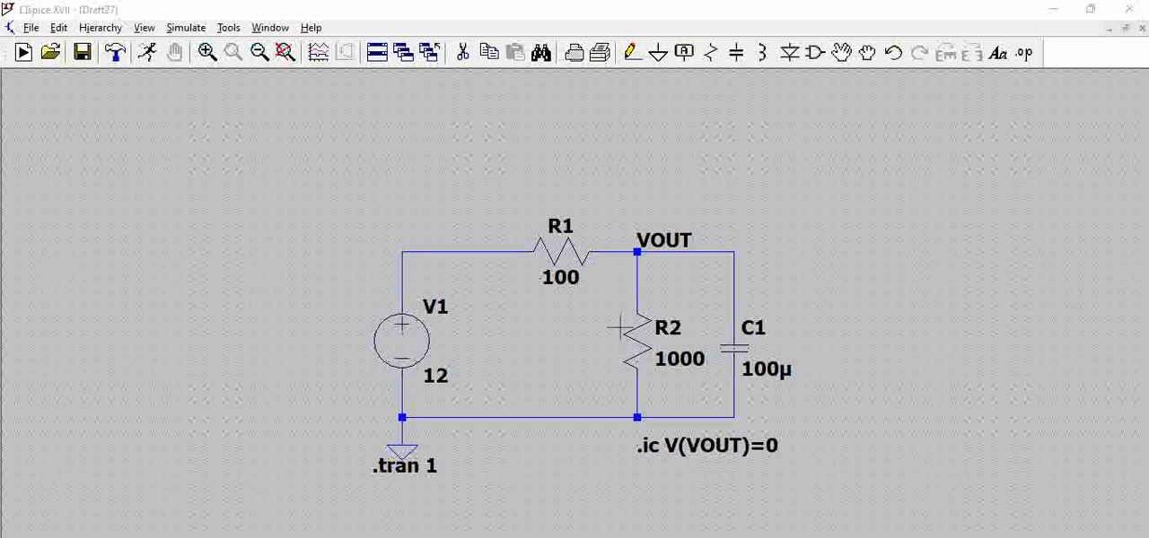
mouse_move(538, 218)
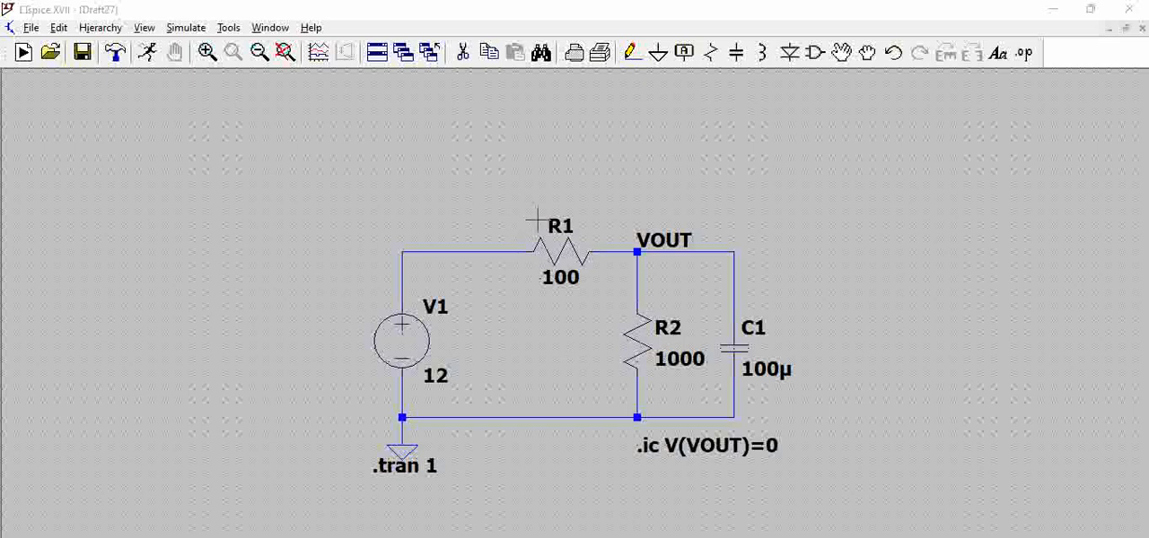
mouse_move(554, 232)
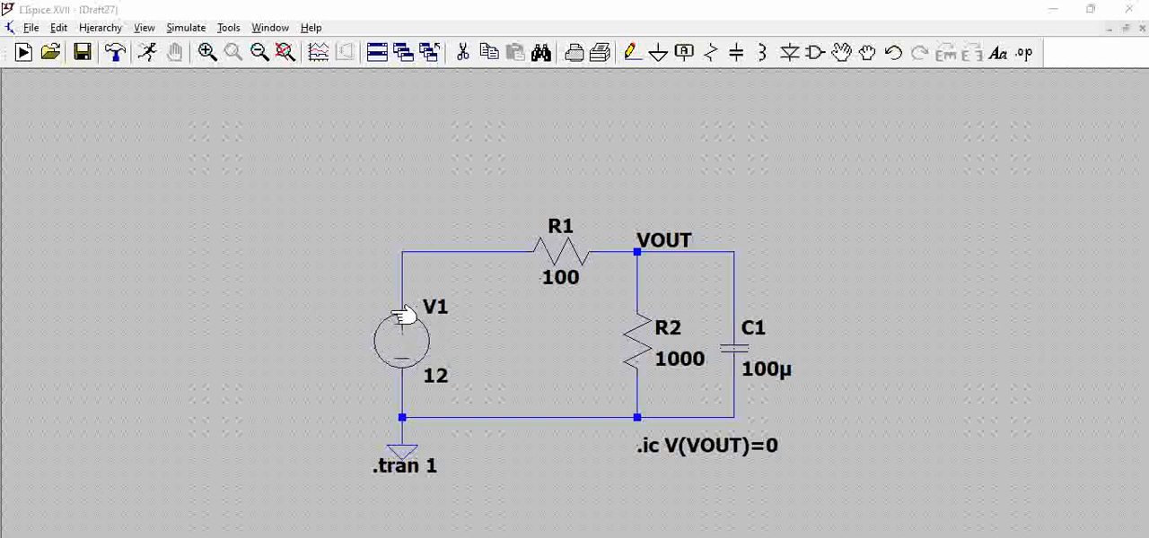
mouse_move(593, 240)
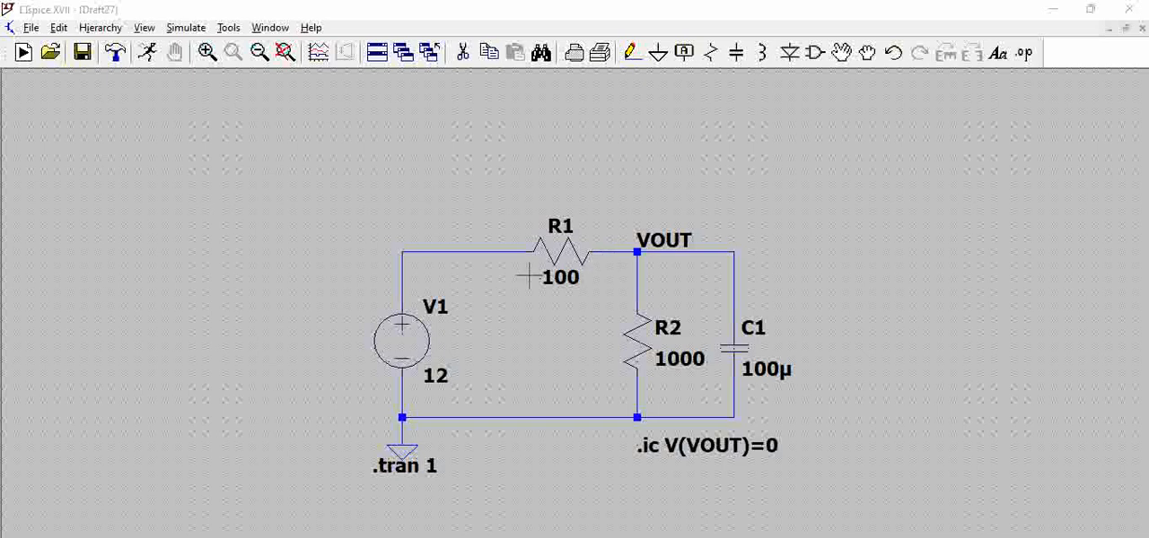
mouse_move(595, 254)
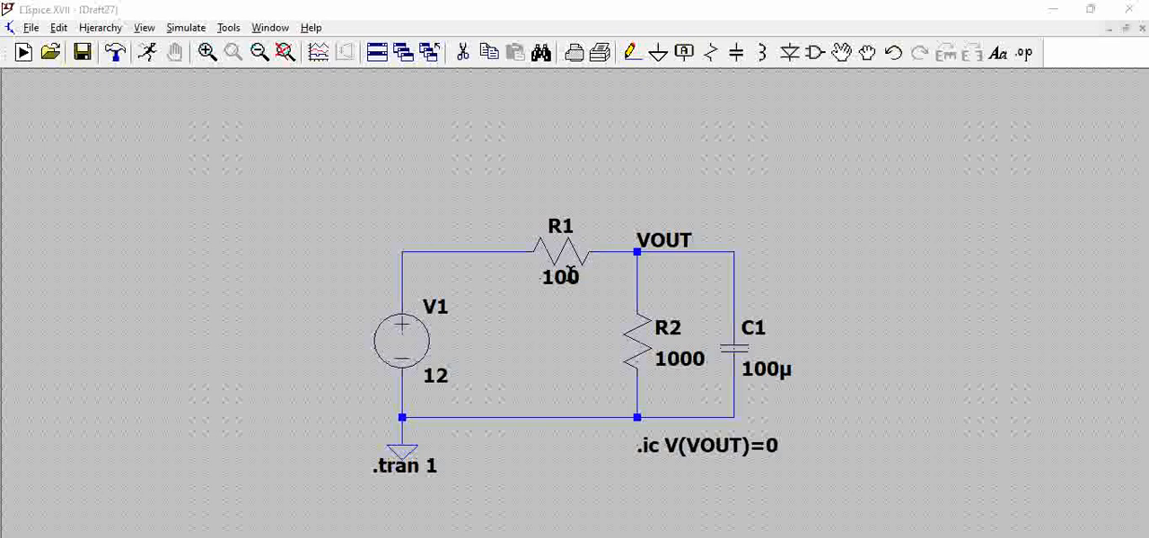
mouse_move(570, 250)
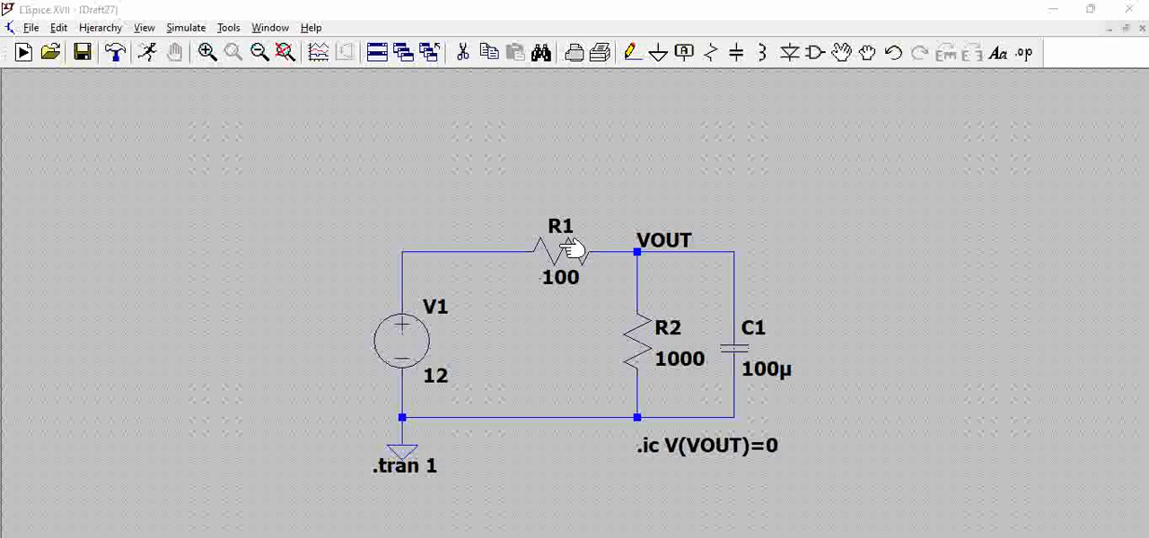
mouse_move(568, 268)
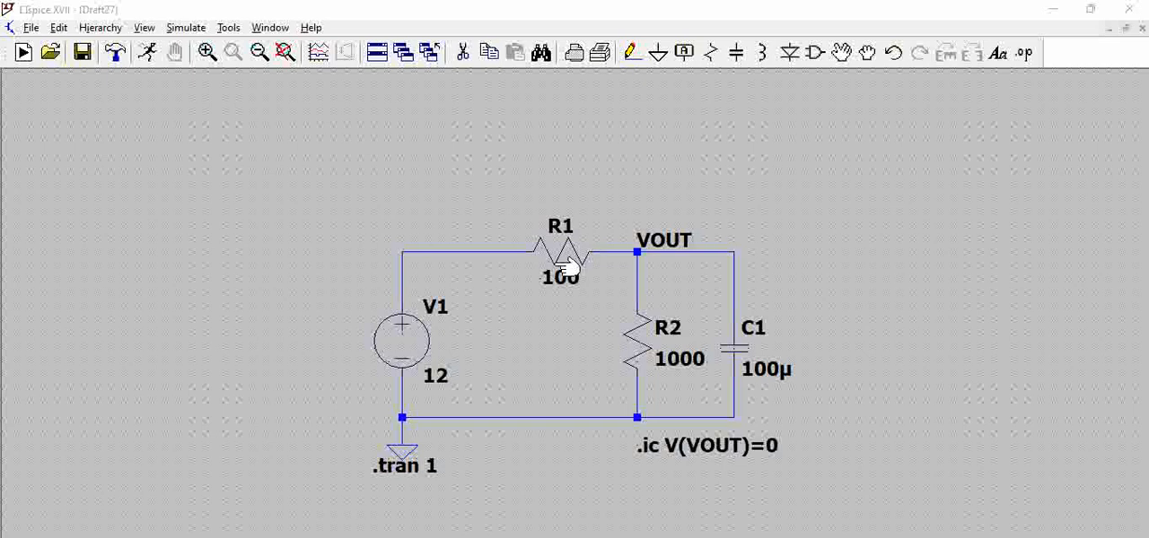
mouse_move(588, 260)
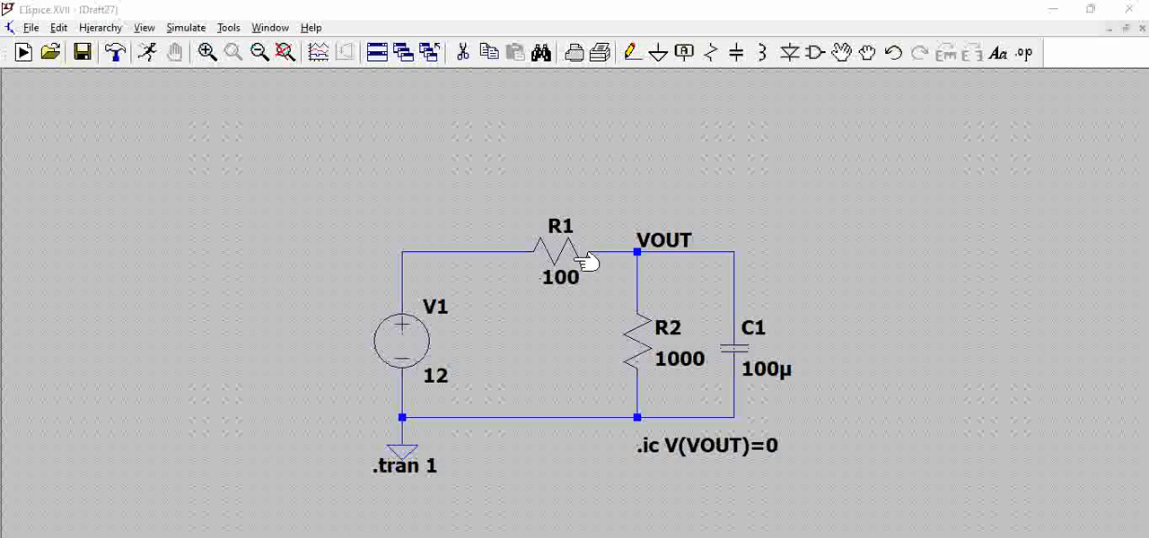
mouse_move(553, 224)
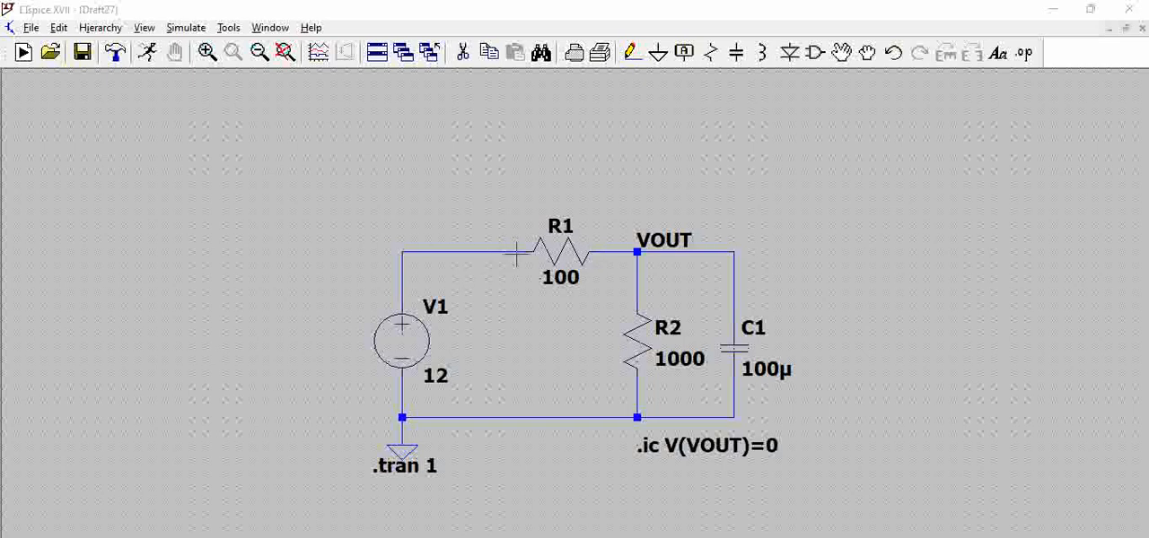
mouse_move(581, 249)
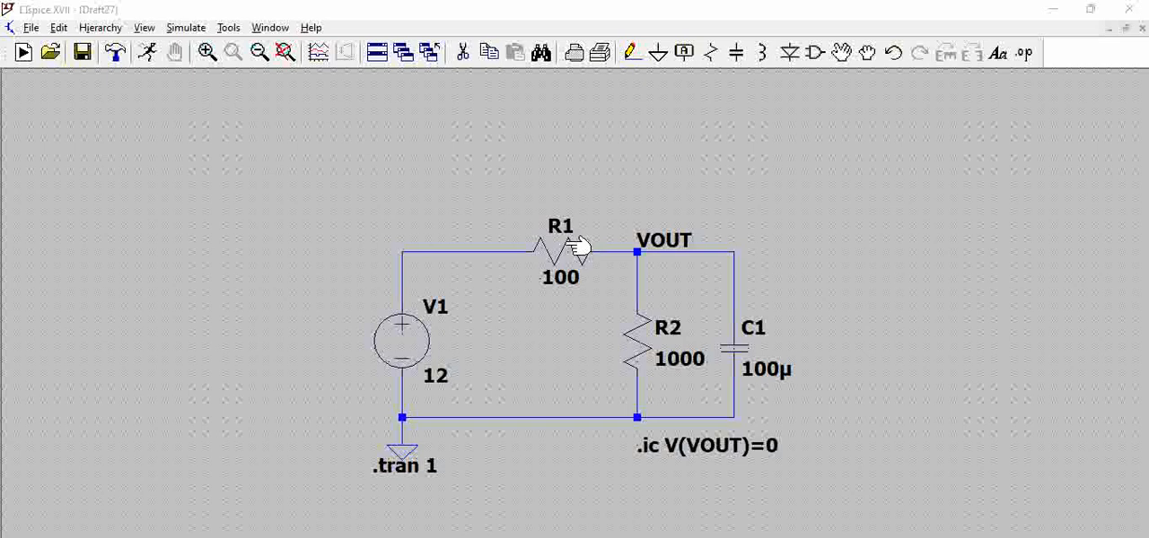
mouse_move(566, 266)
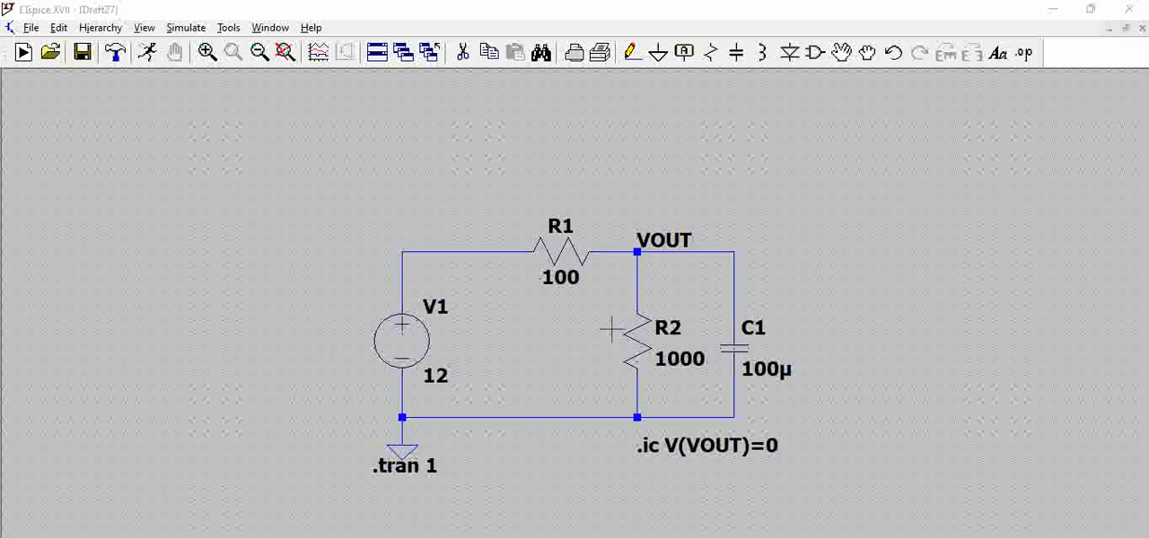
mouse_move(422, 504)
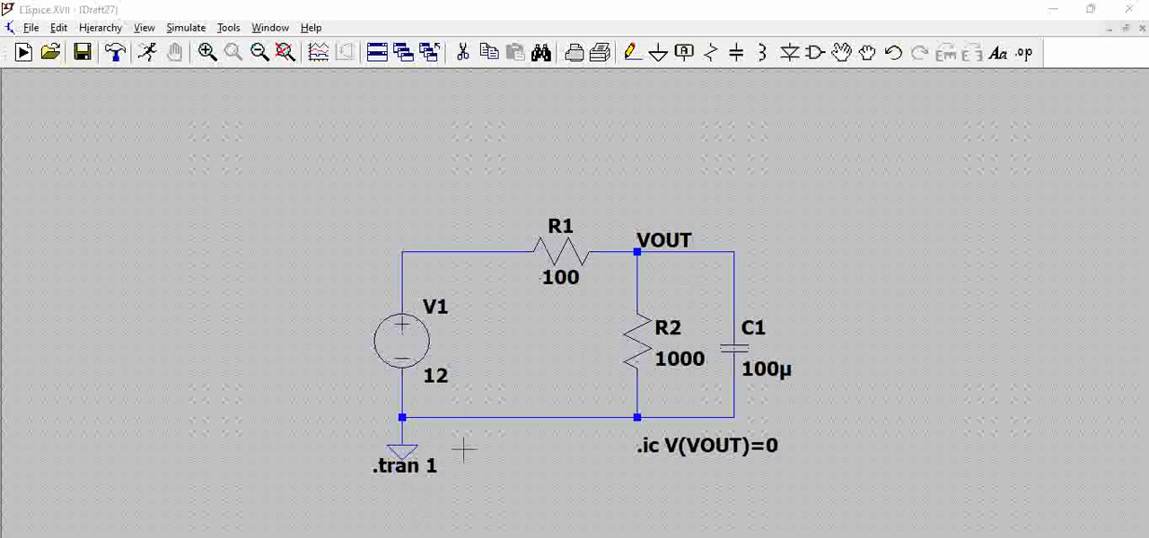
mouse_move(446, 473)
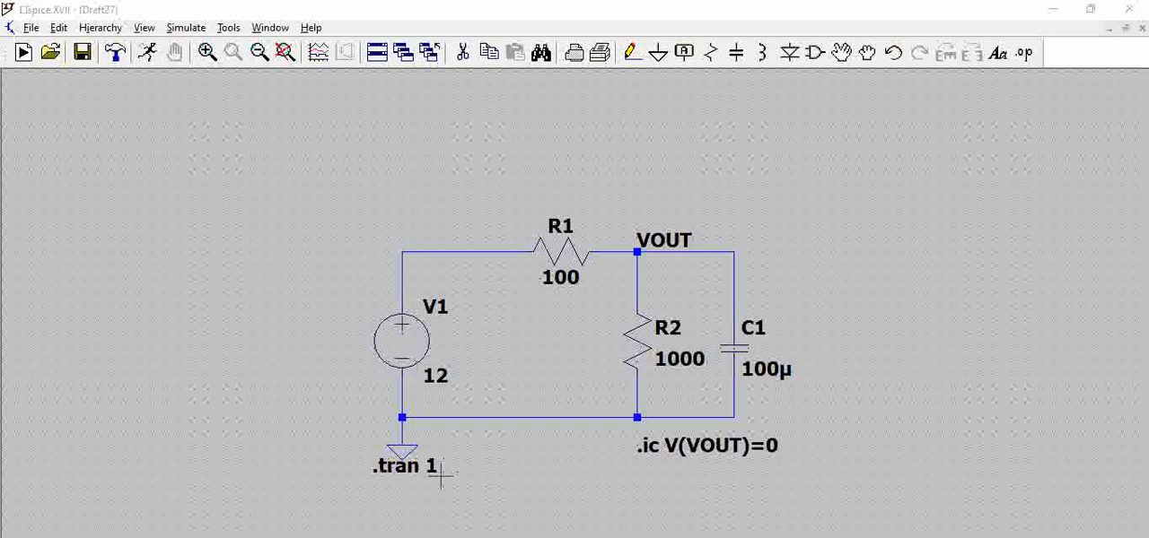
mouse_move(829, 417)
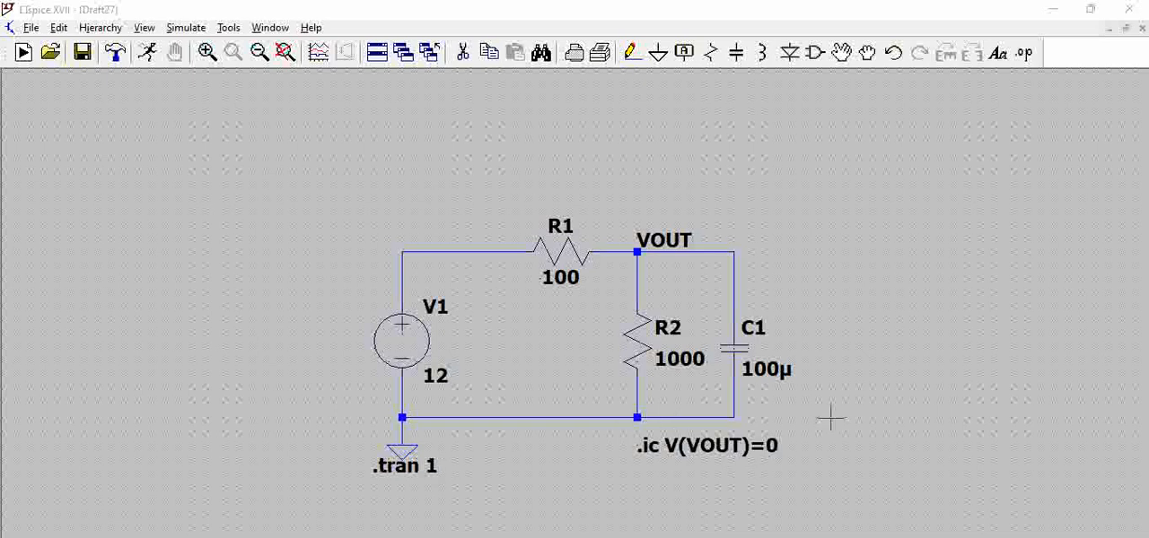
mouse_move(647, 475)
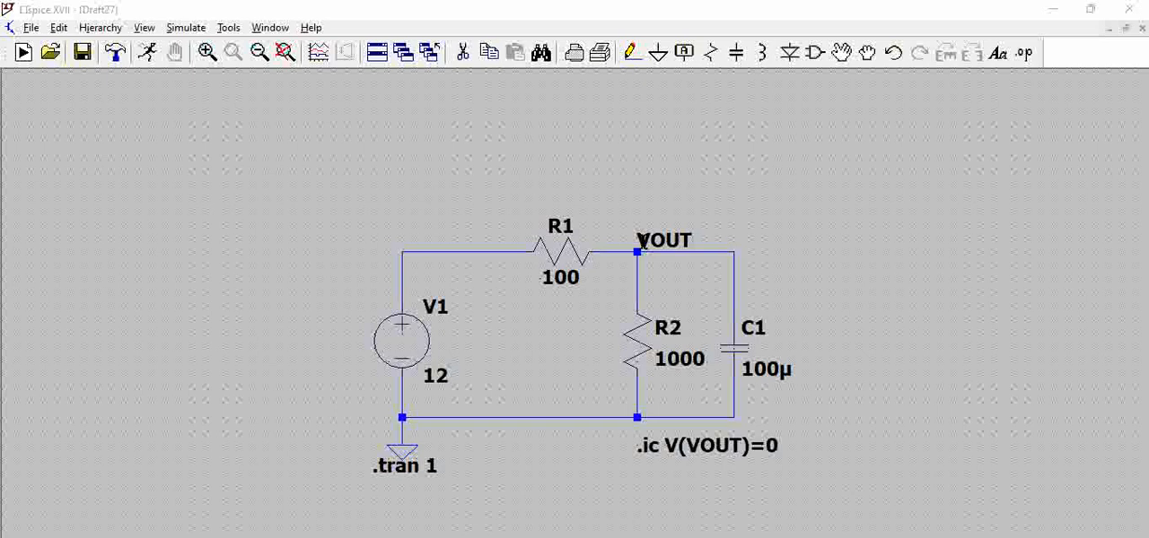
mouse_move(912, 232)
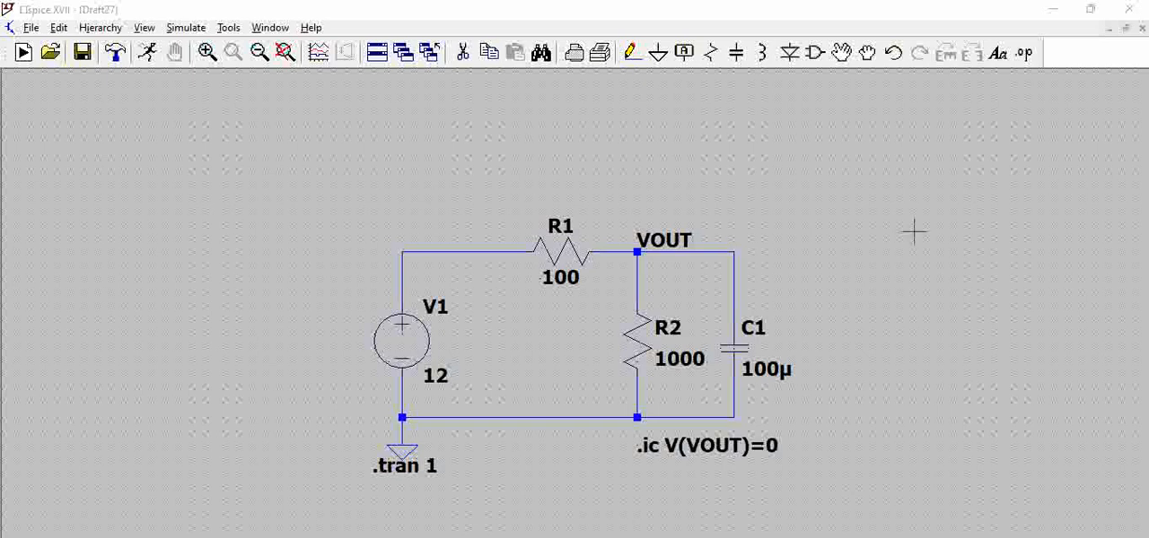
mouse_move(799, 368)
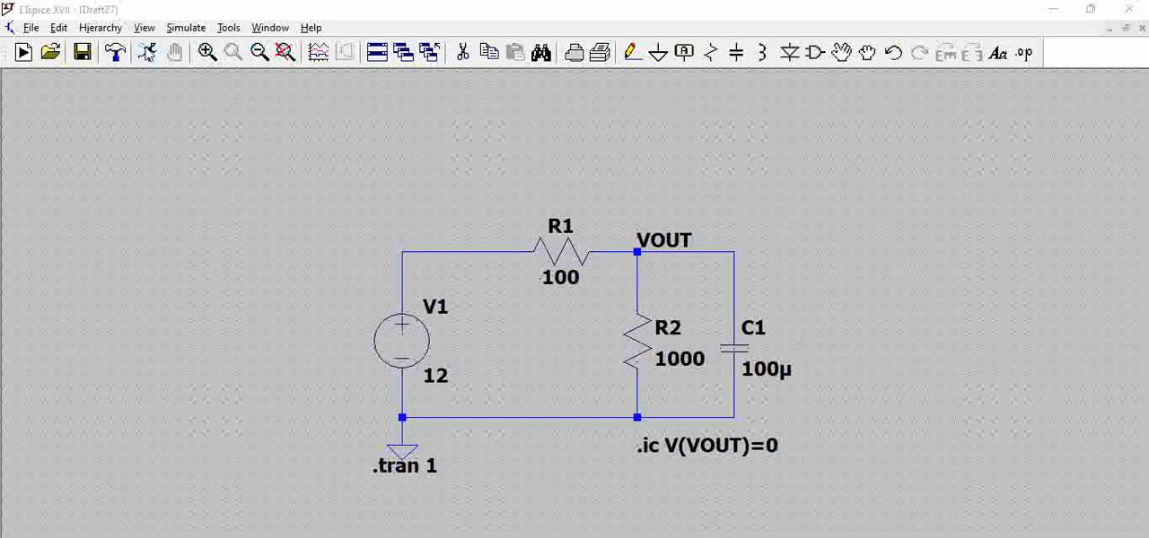
mouse_move(294, 94)
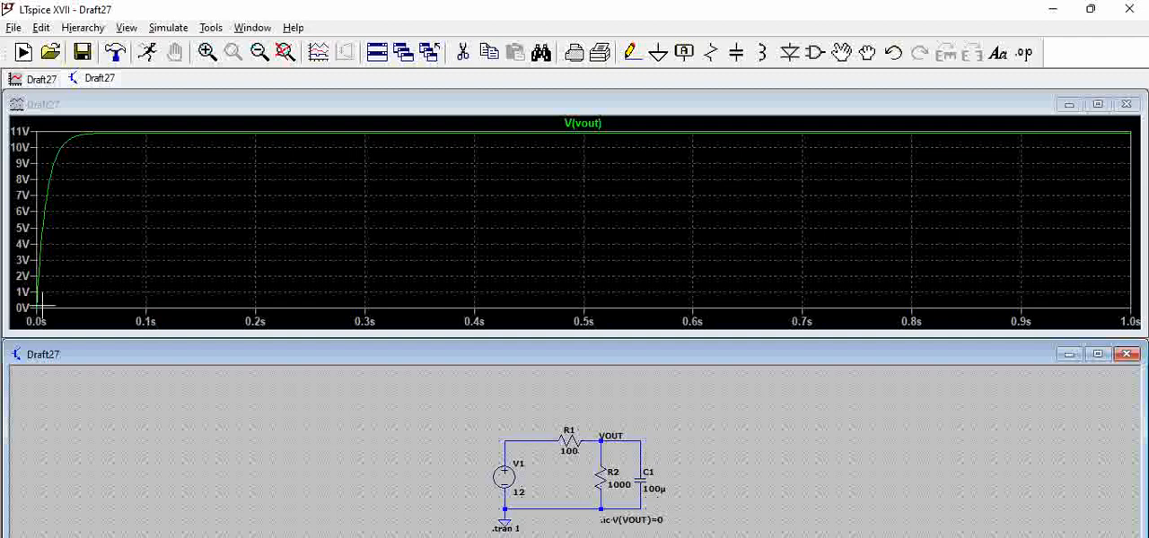
mouse_move(140, 137)
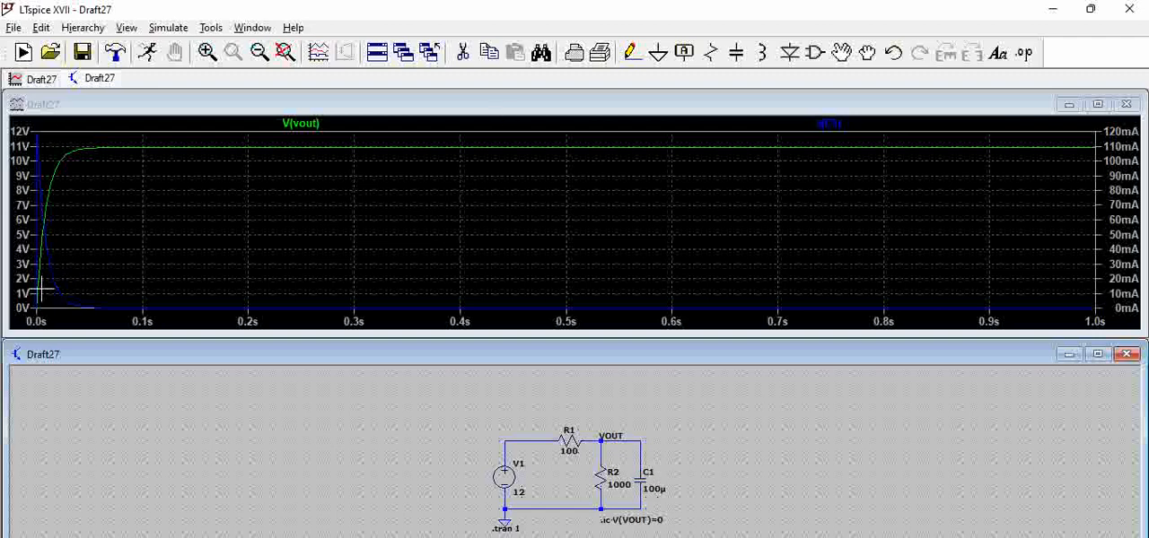
mouse_move(1082, 171)
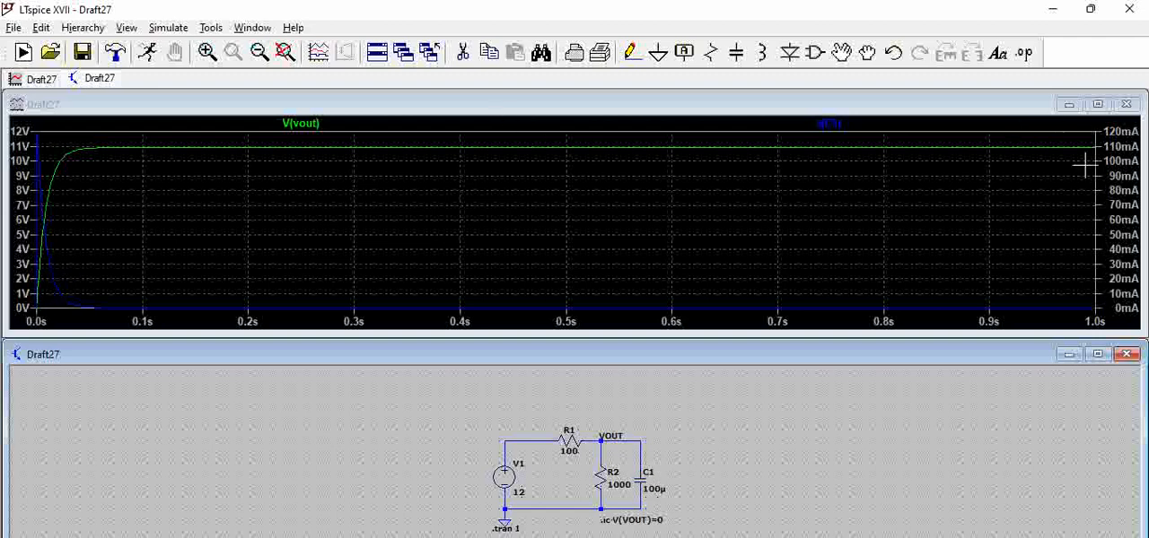
mouse_move(1113, 134)
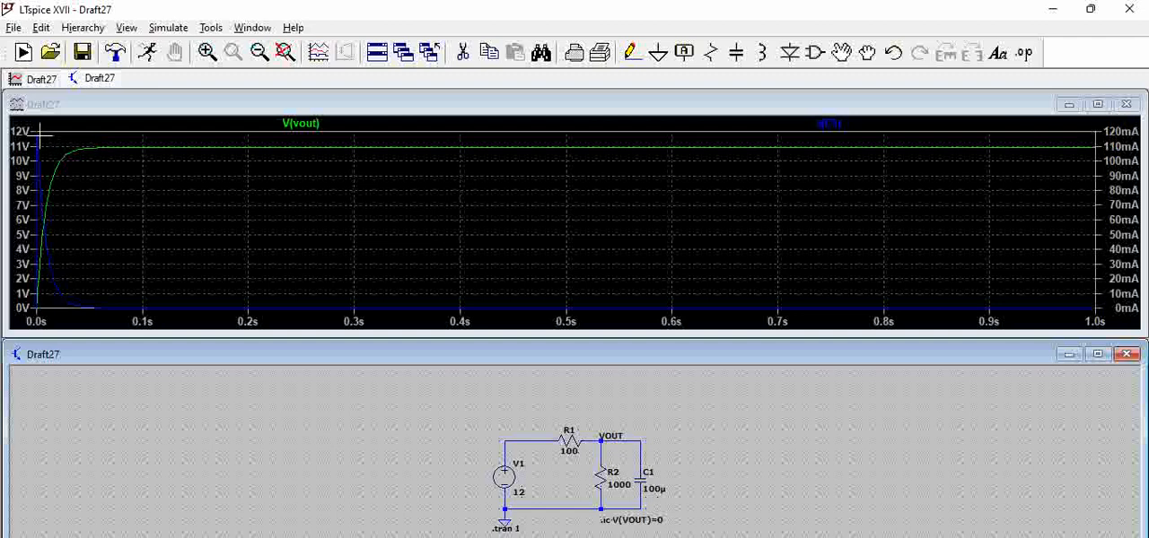
mouse_move(829, 125)
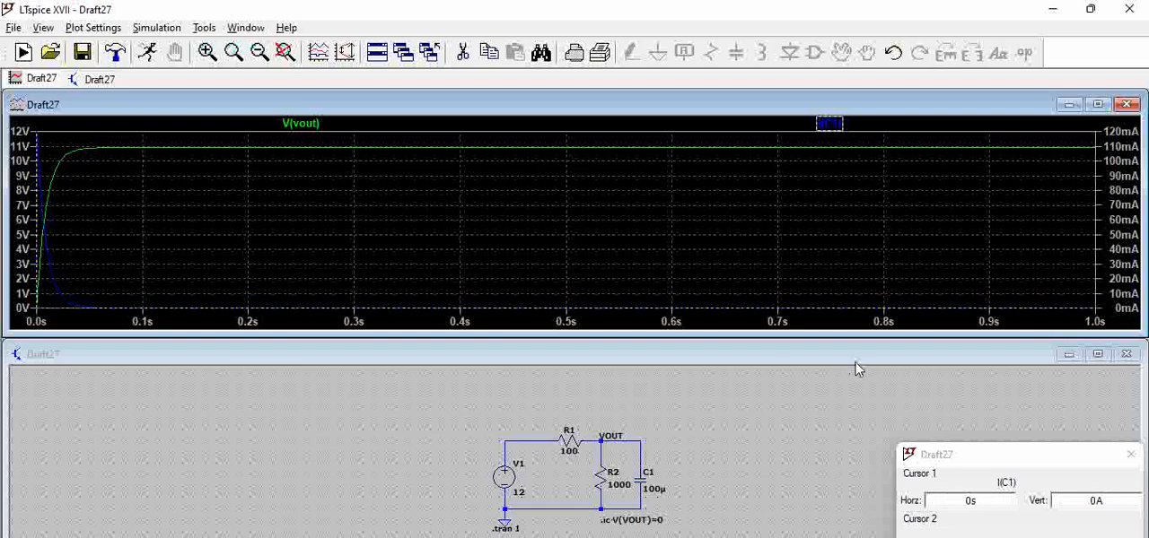
mouse_move(1081, 195)
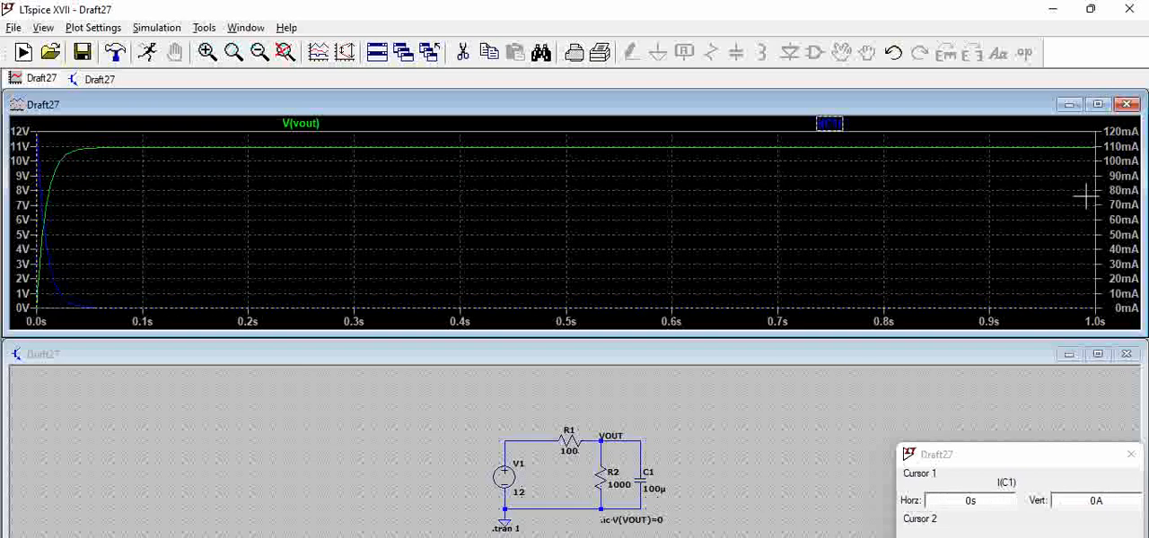
mouse_move(744, 490)
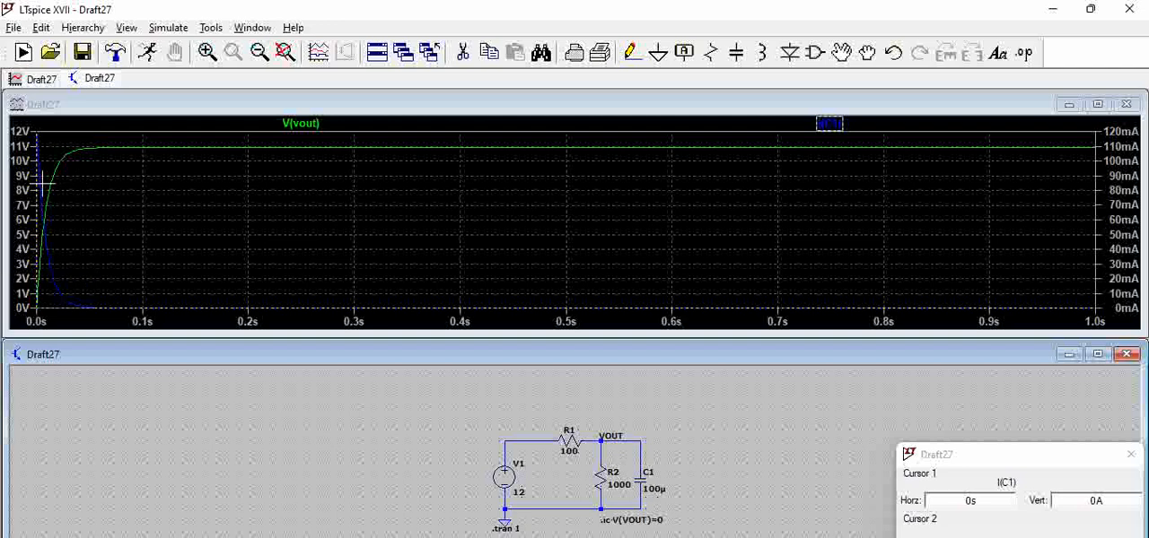
mouse_move(136, 296)
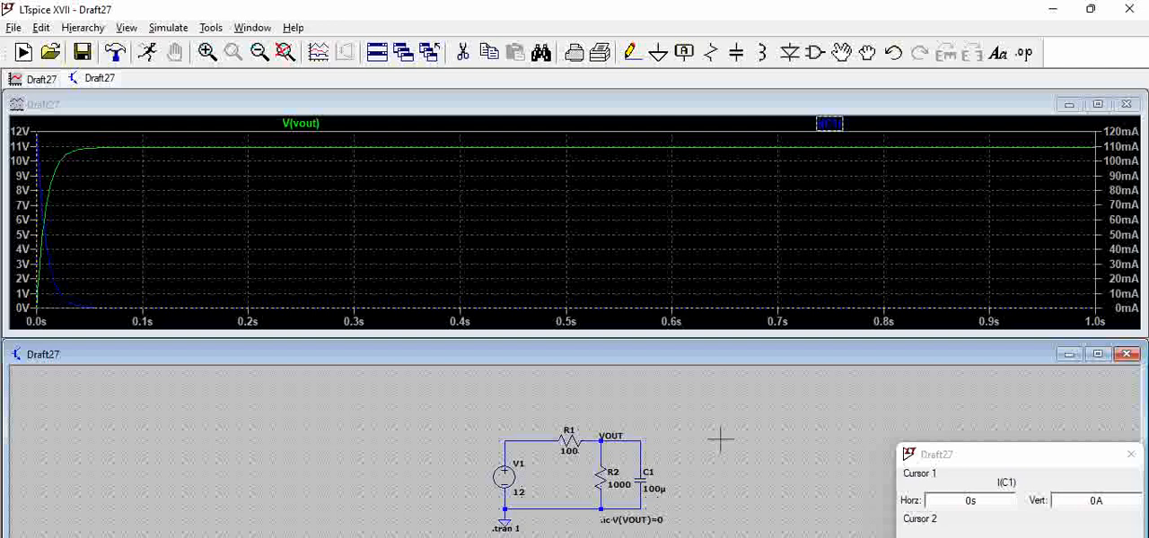
mouse_move(717, 495)
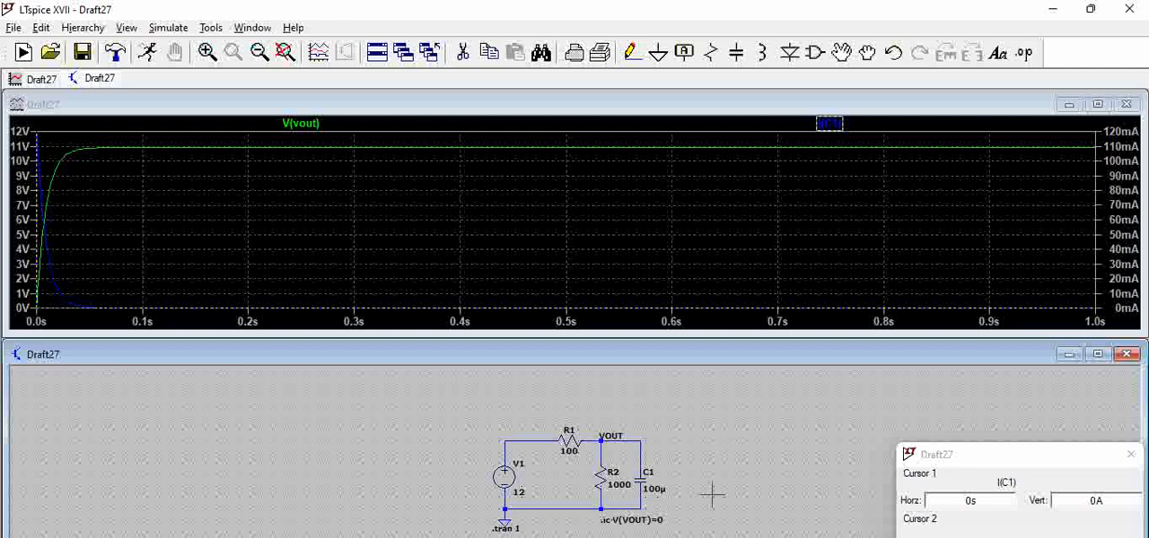
mouse_move(94, 296)
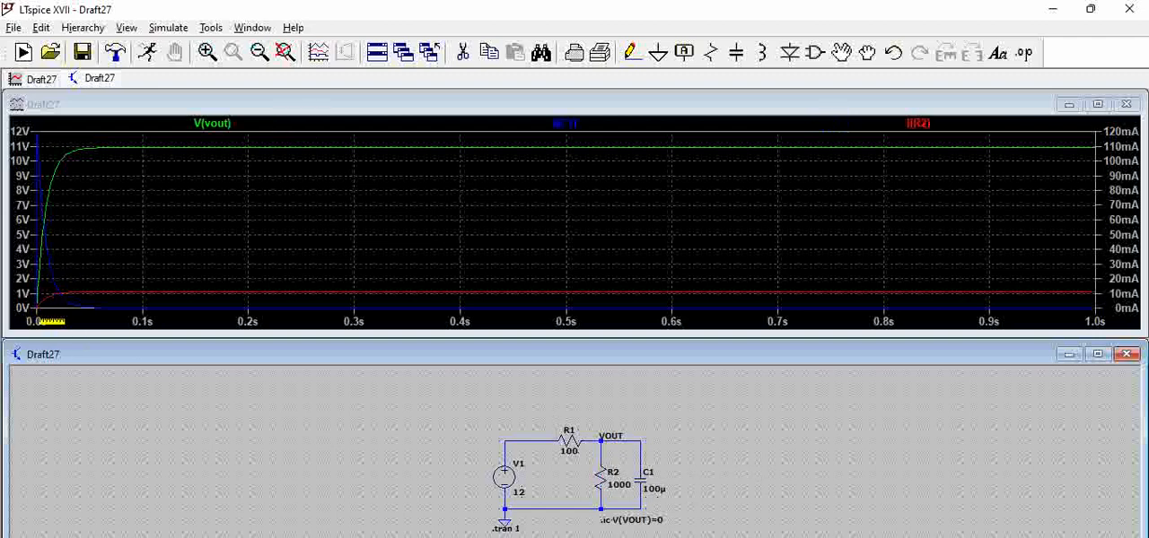
mouse_move(94, 289)
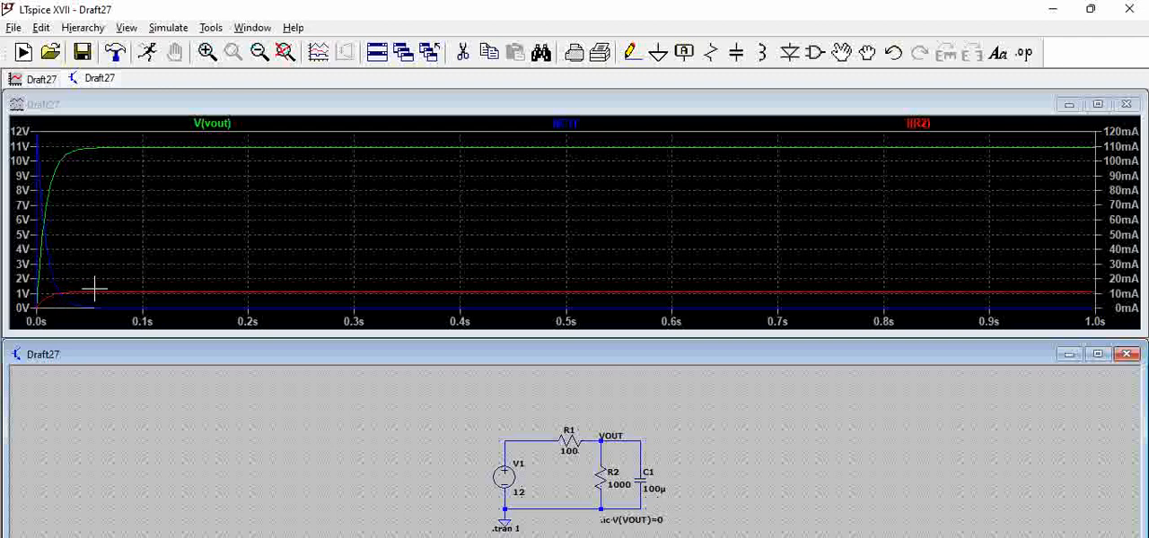
mouse_move(70, 294)
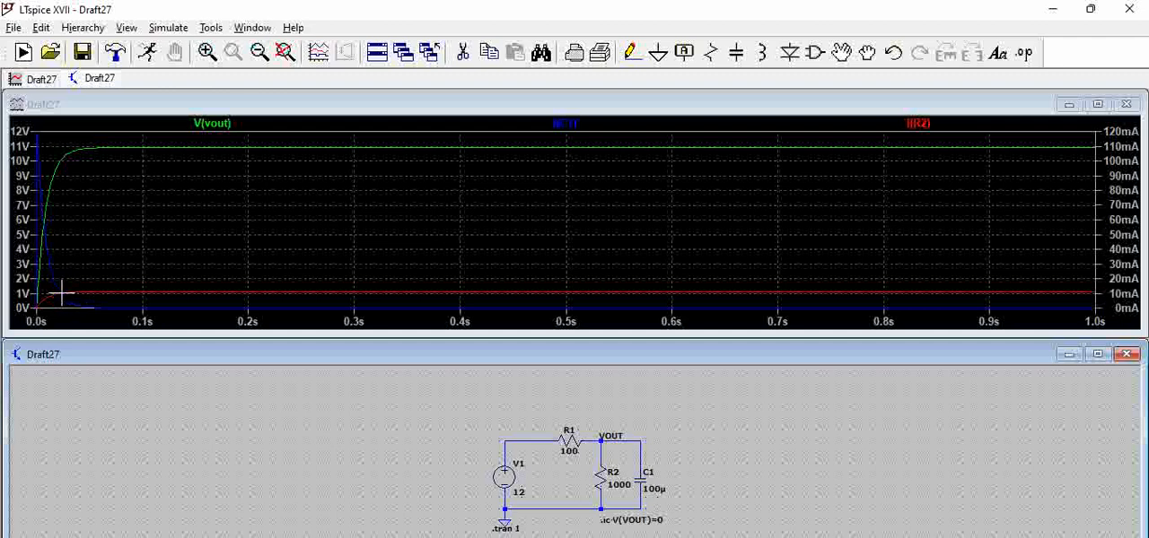
mouse_move(219, 287)
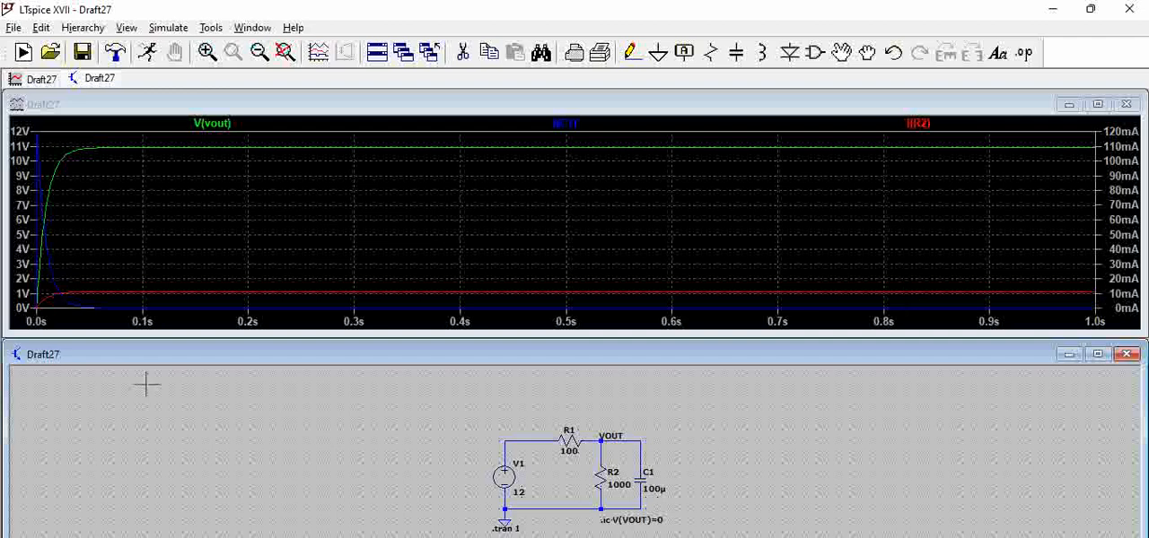
mouse_move(92, 291)
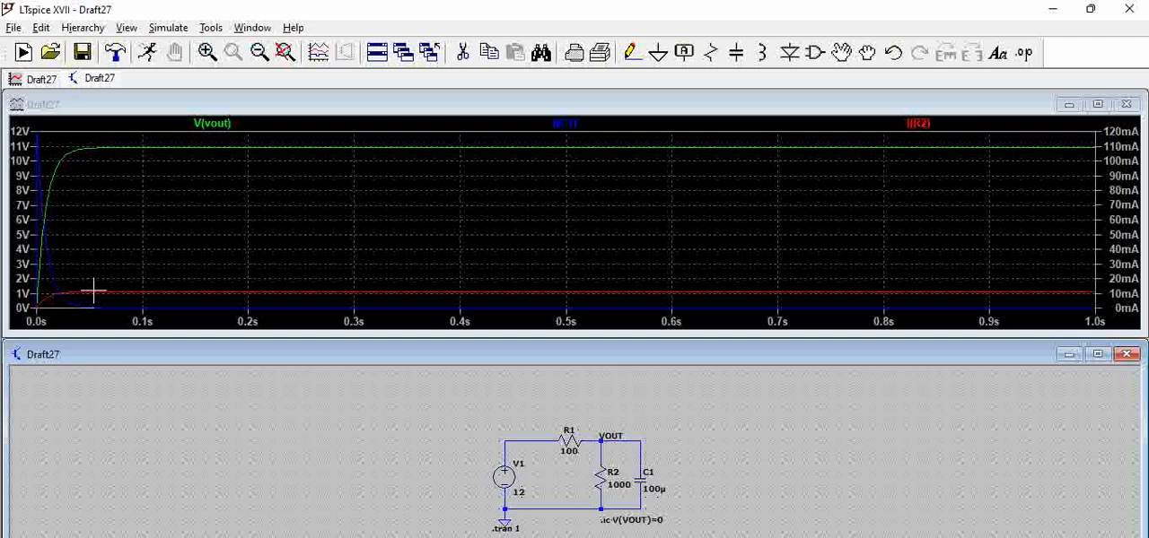
mouse_move(52, 134)
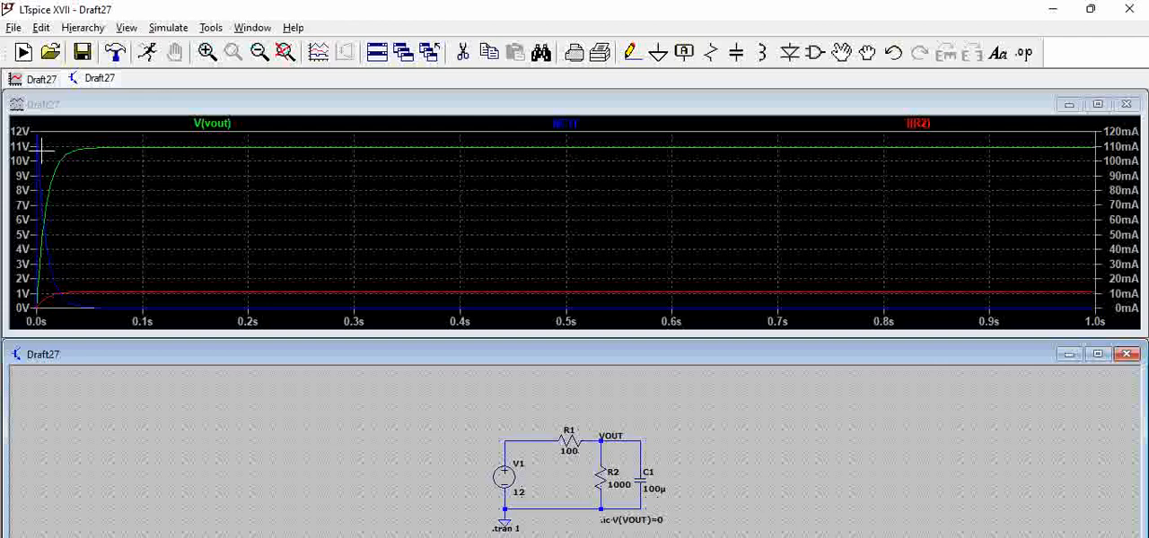
mouse_move(658, 489)
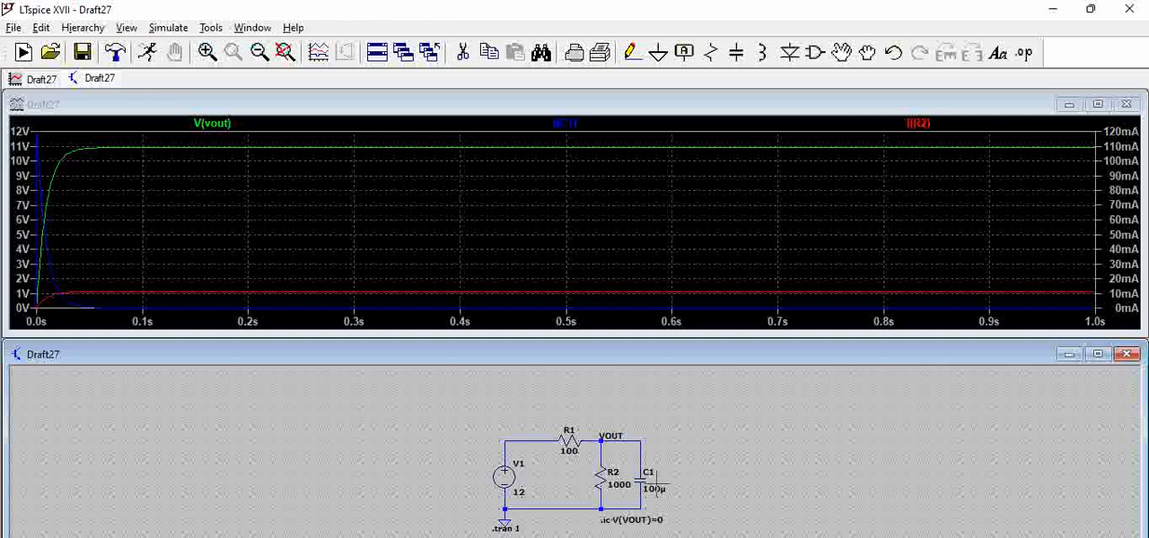
Step: Change capacitor C1's capacitance value to 10µ in its settings dialog
double_click(651, 475)
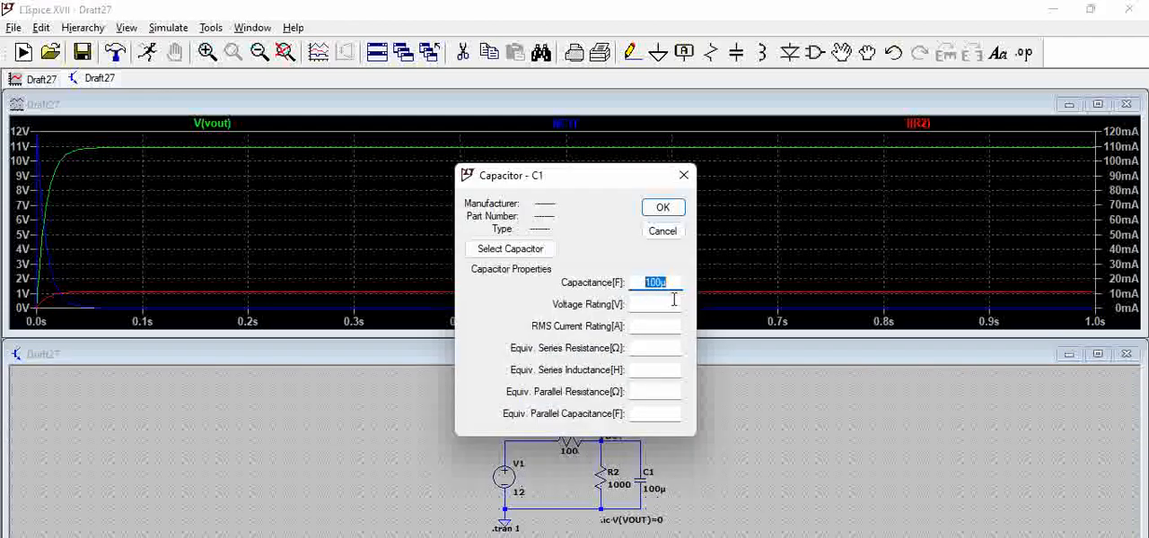
text(10)
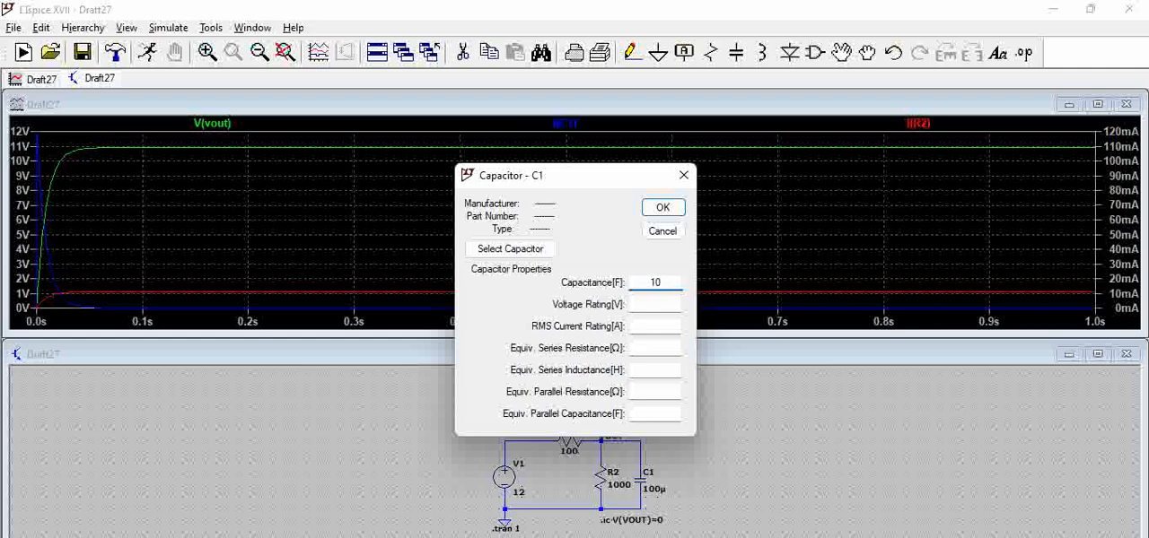
click(663, 207)
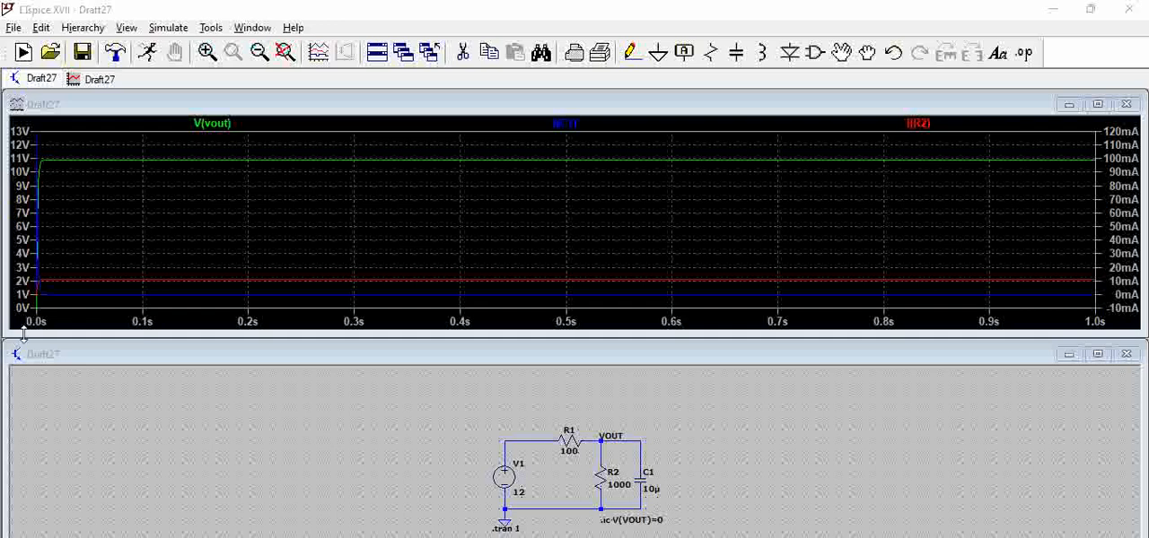
mouse_move(44, 282)
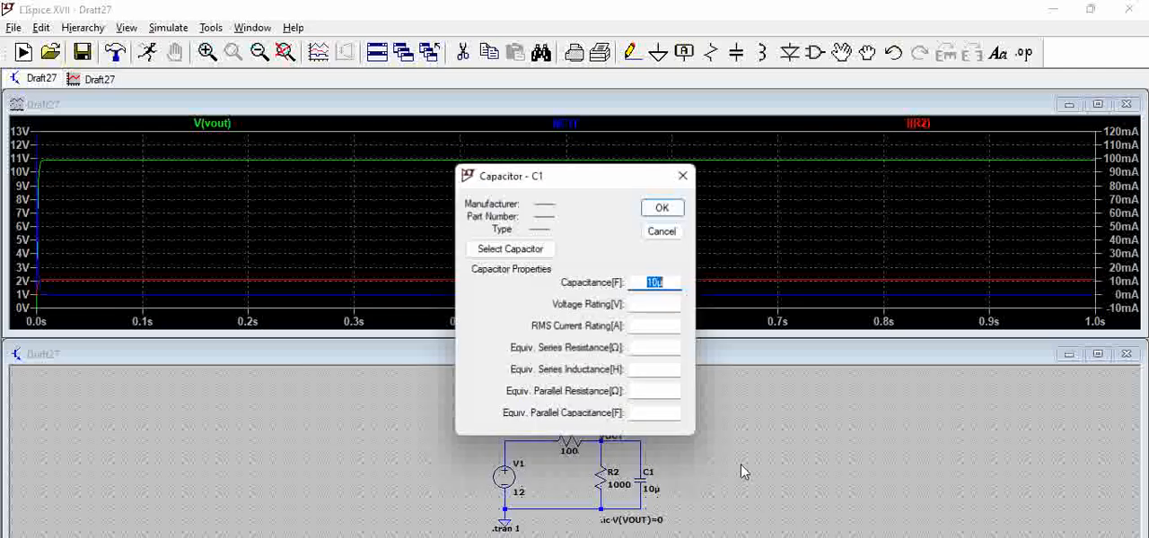
Step: Enter 100u to restore C1, then confirm R1's resistance of 1000 ohms
text(100u)
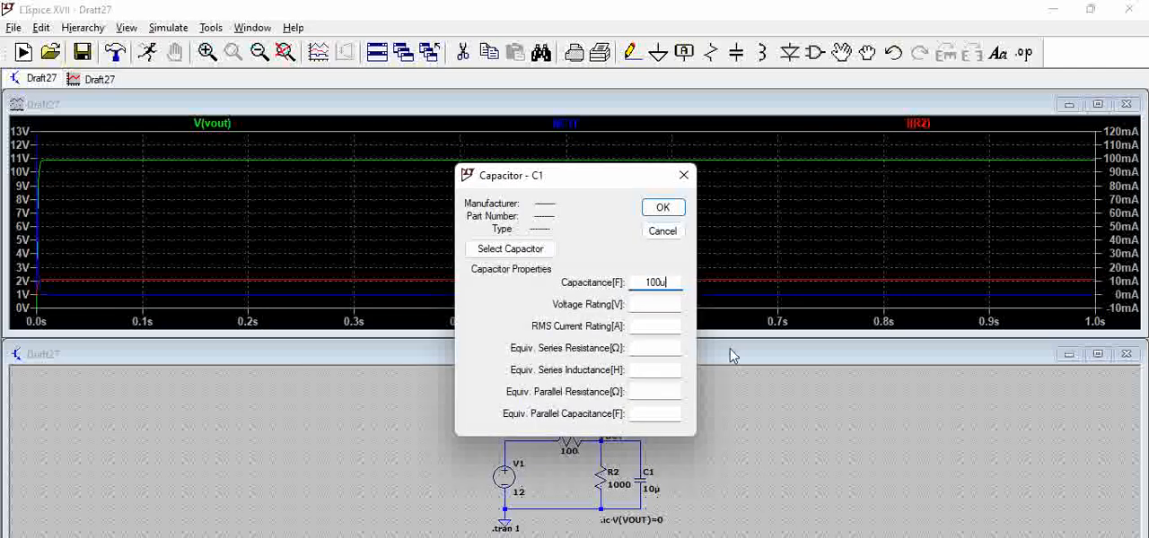
click(662, 207)
text(1000)
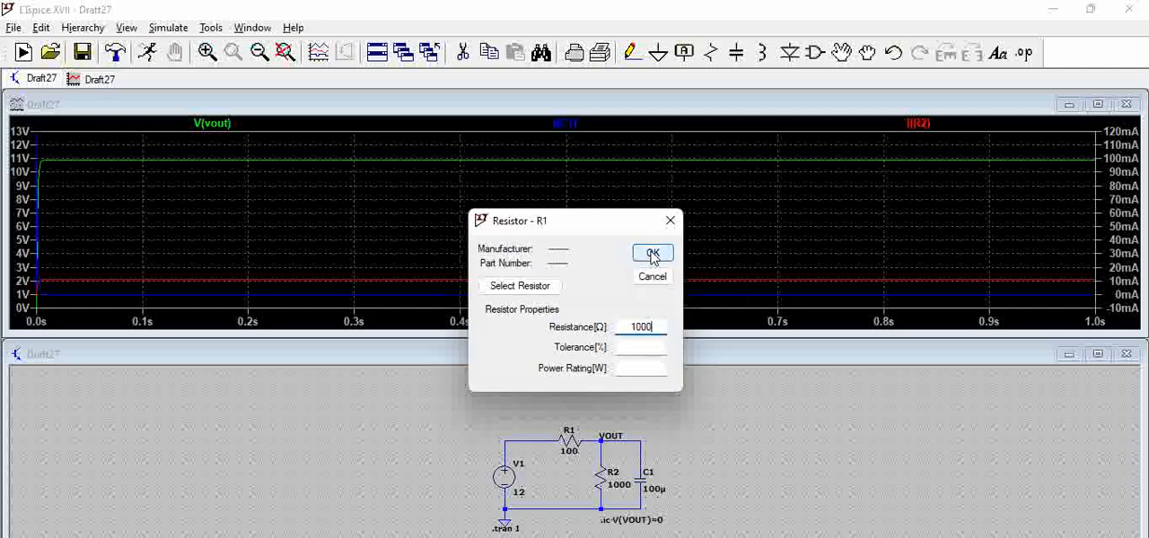
click(652, 253)
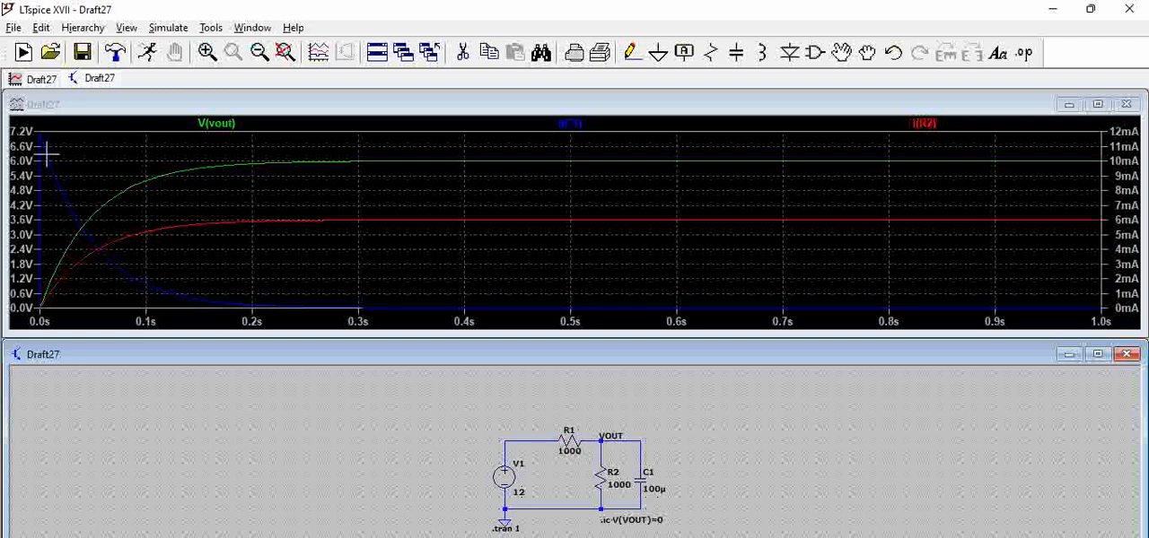
mouse_move(61, 221)
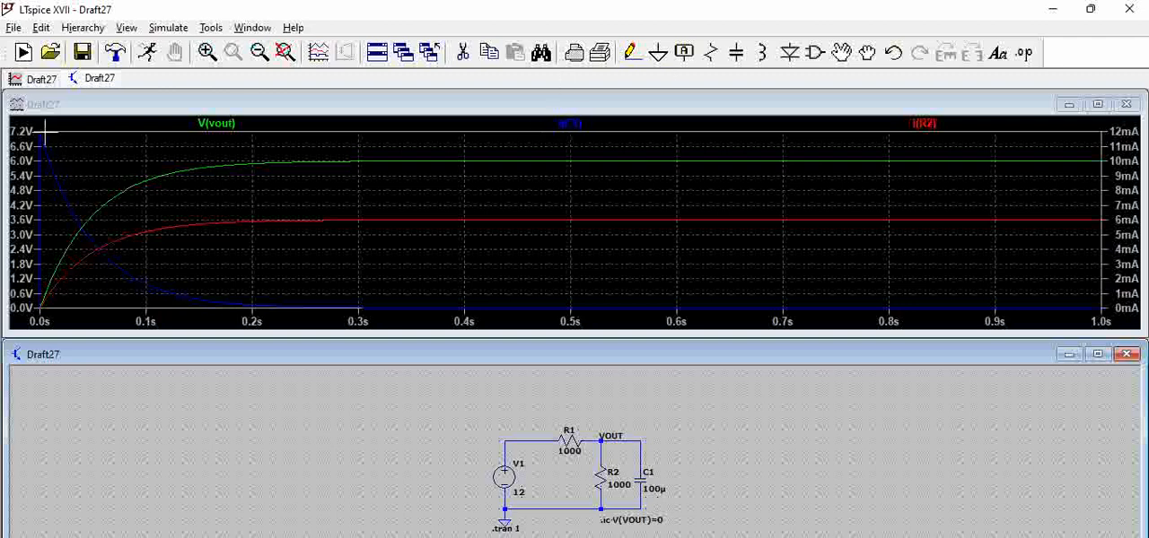
mouse_move(961, 196)
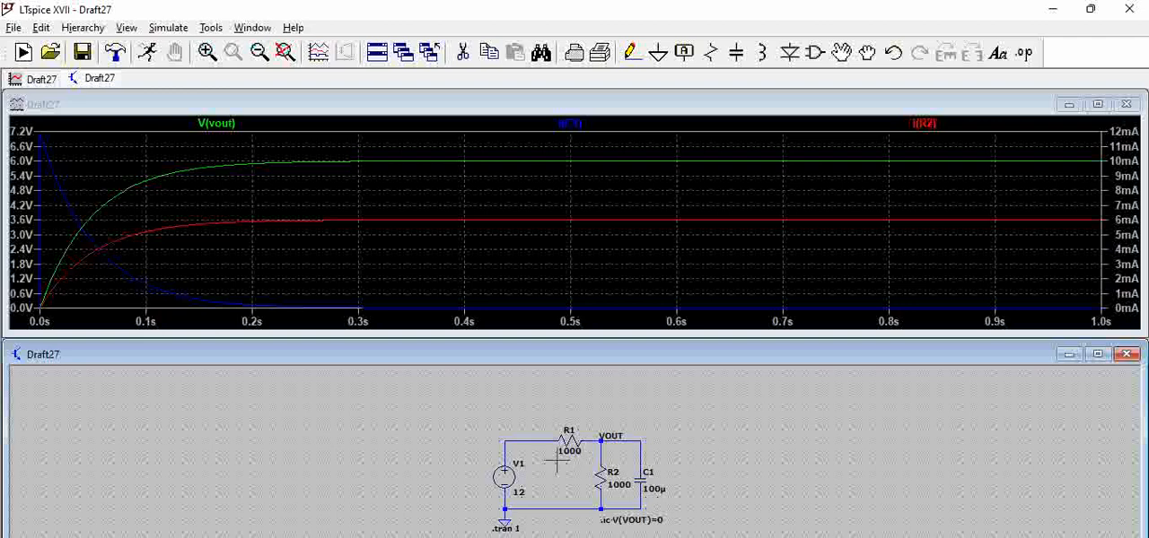
mouse_move(97, 235)
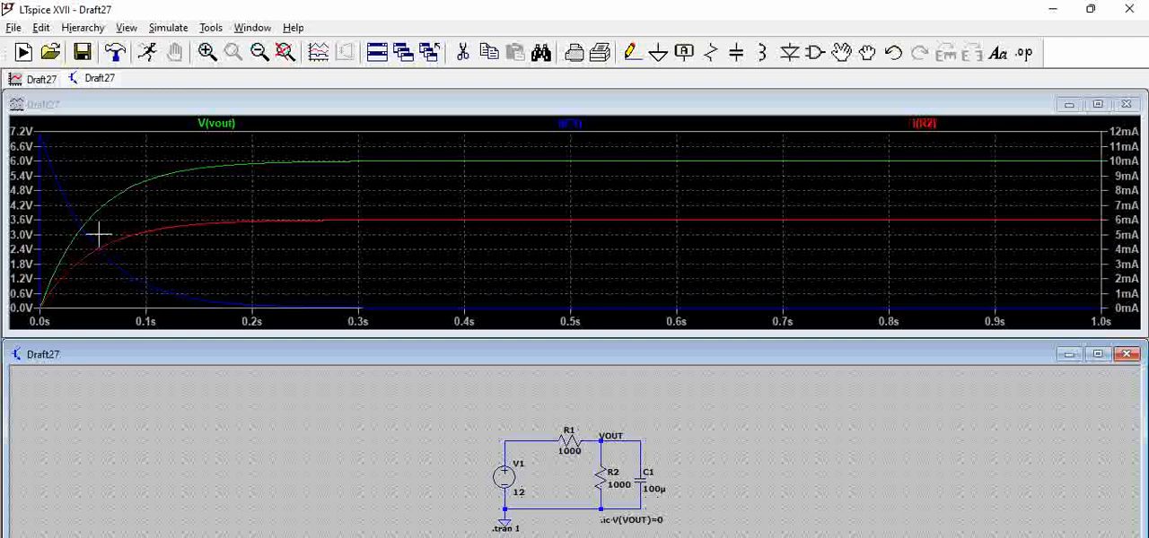
mouse_move(116, 276)
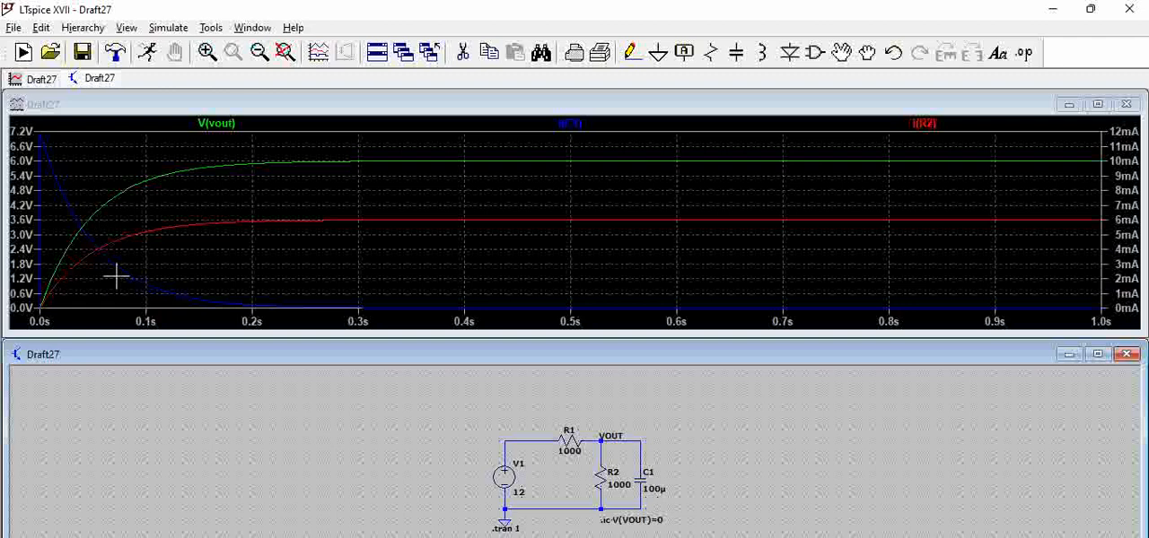
mouse_move(138, 213)
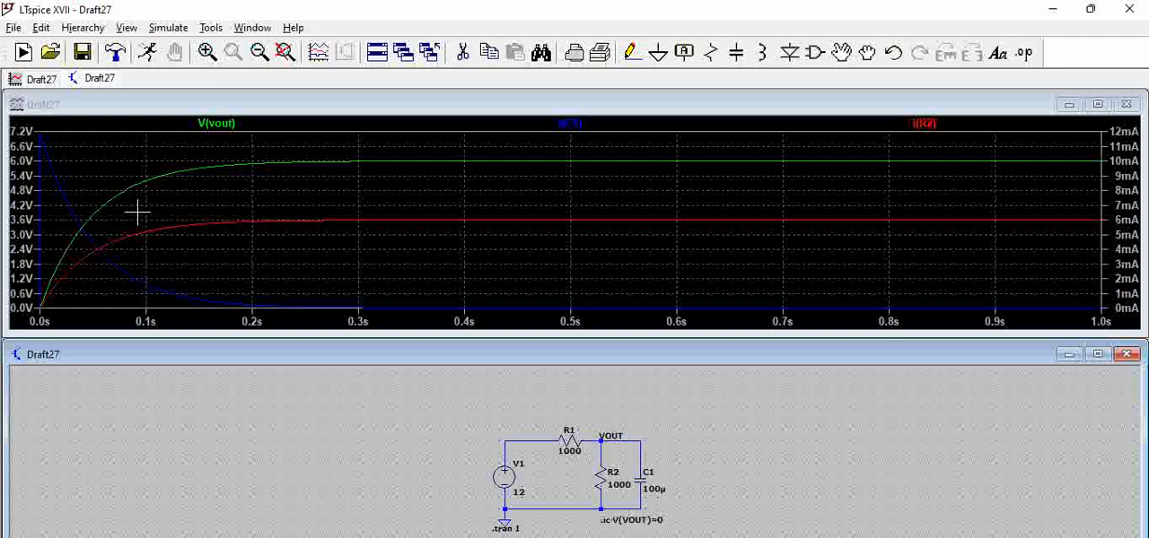
mouse_move(259, 221)
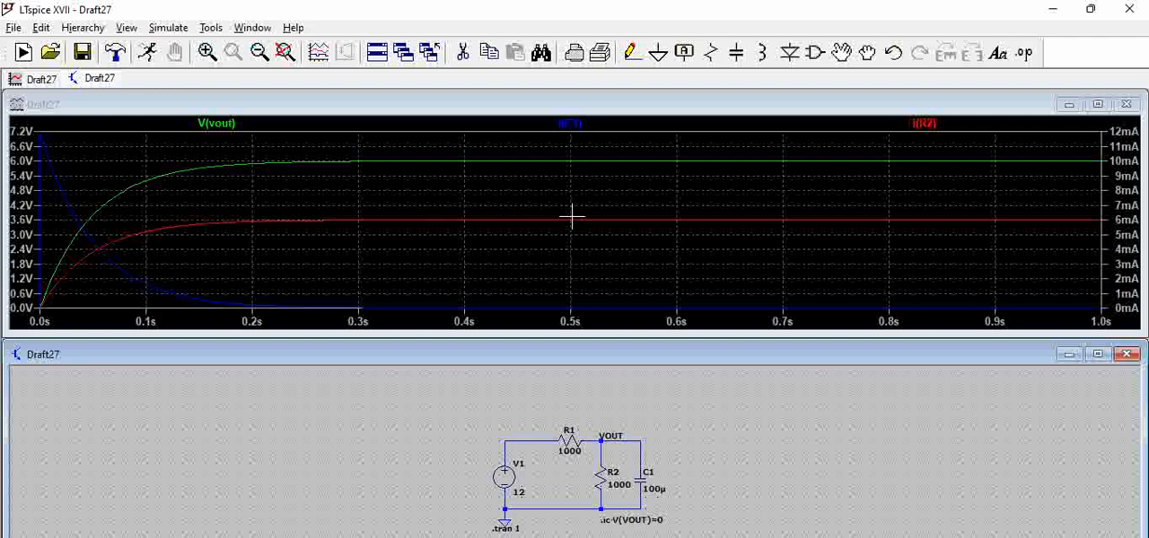
mouse_move(157, 314)
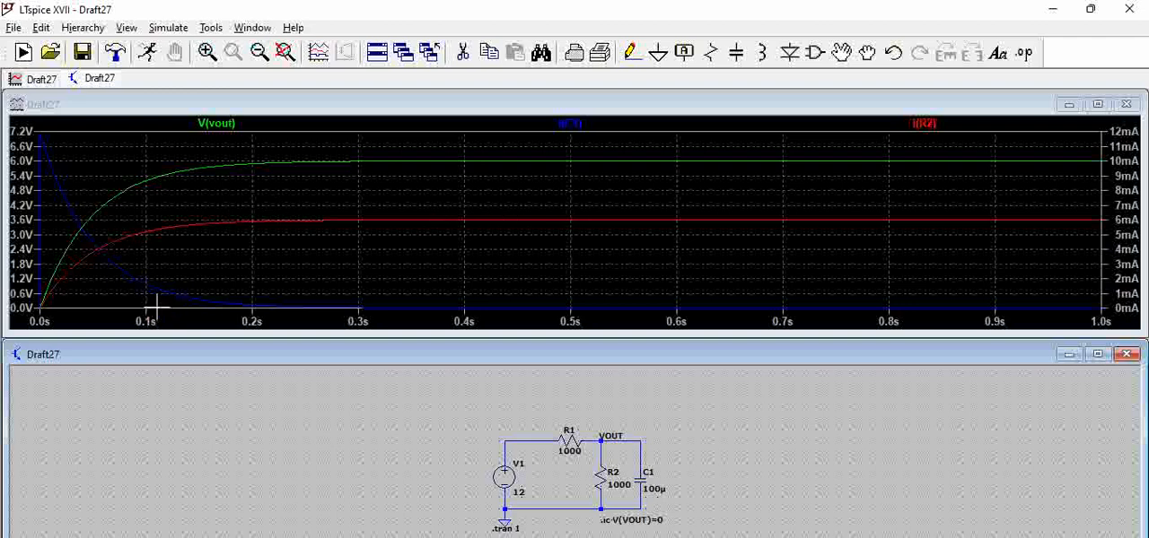